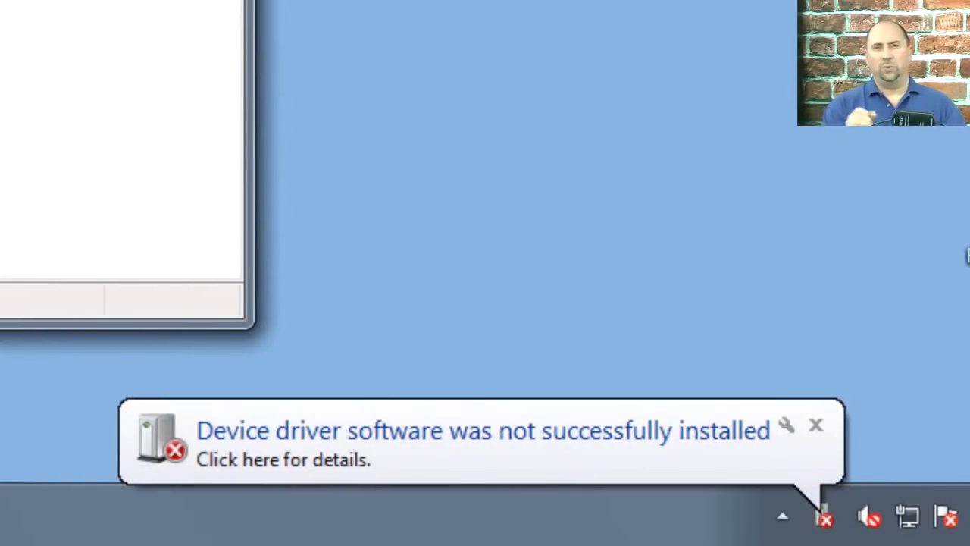
mouse_move(156, 360)
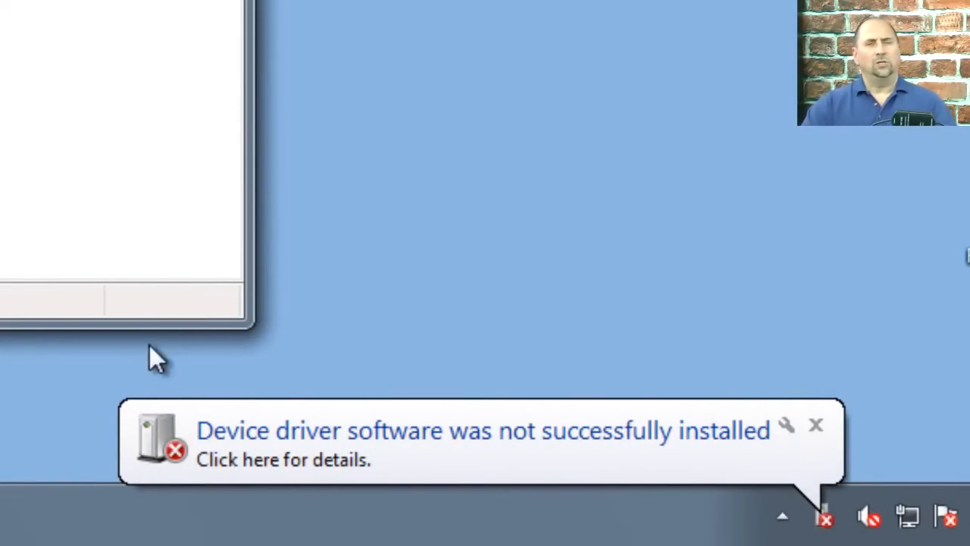
Step: Install the FT245R USB FIFO driver from the D drive so it becomes a USB Serial Converter
right_click(166, 205)
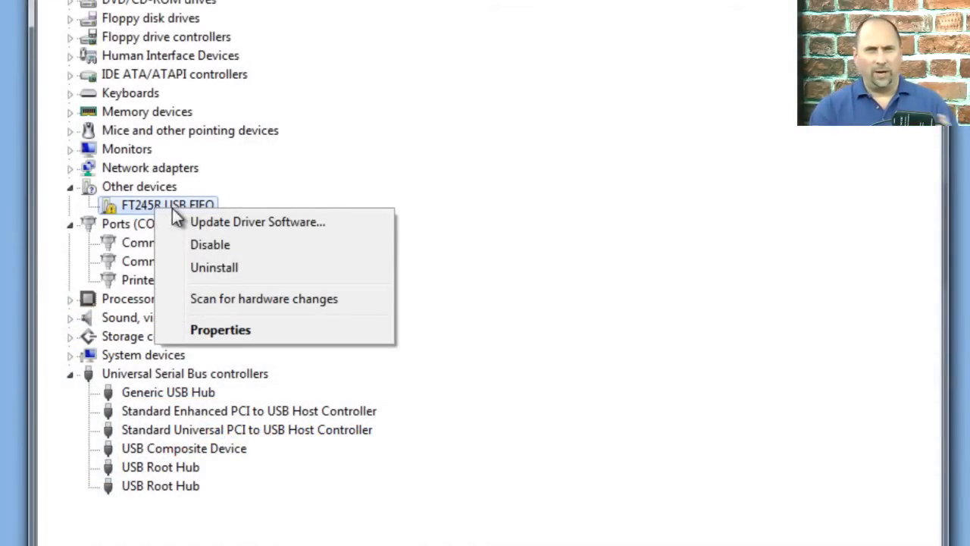
click(258, 222)
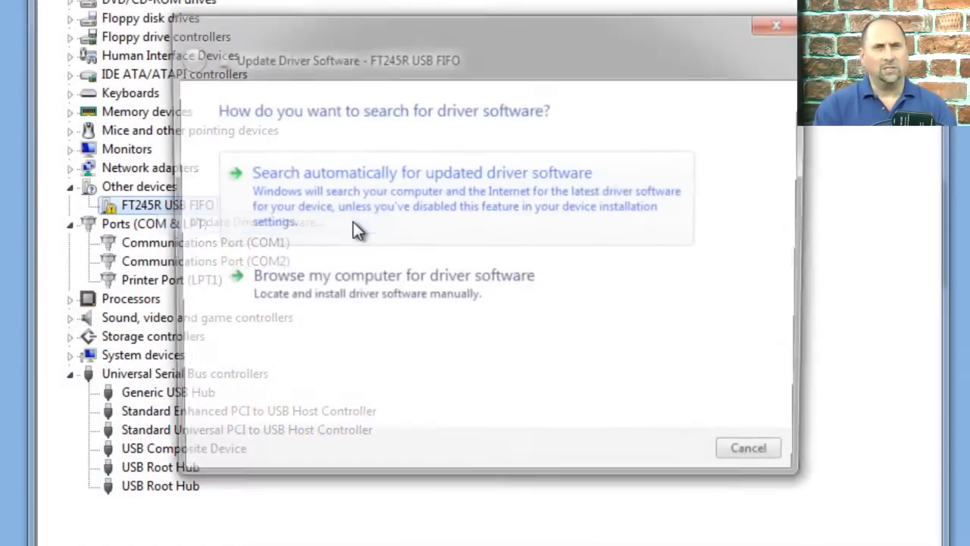
click(393, 275)
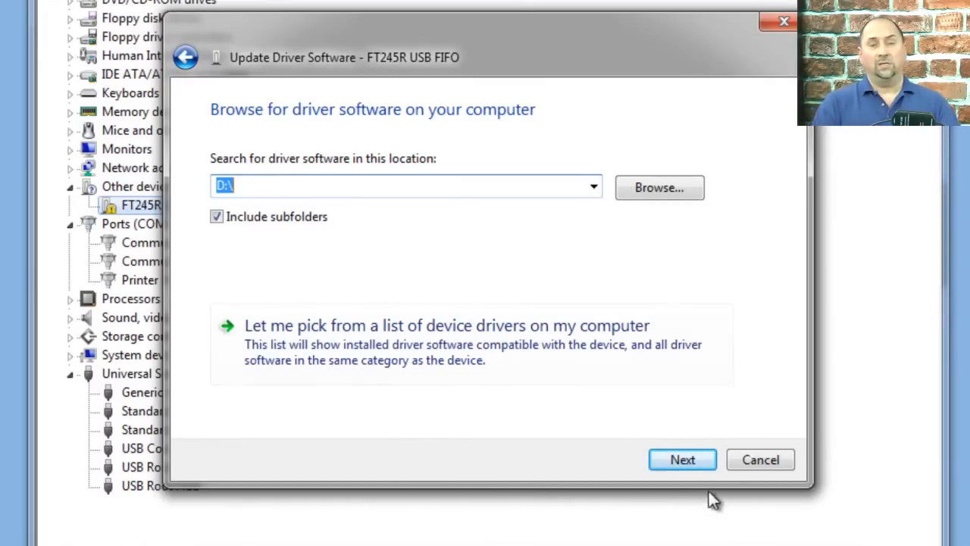
click(682, 460)
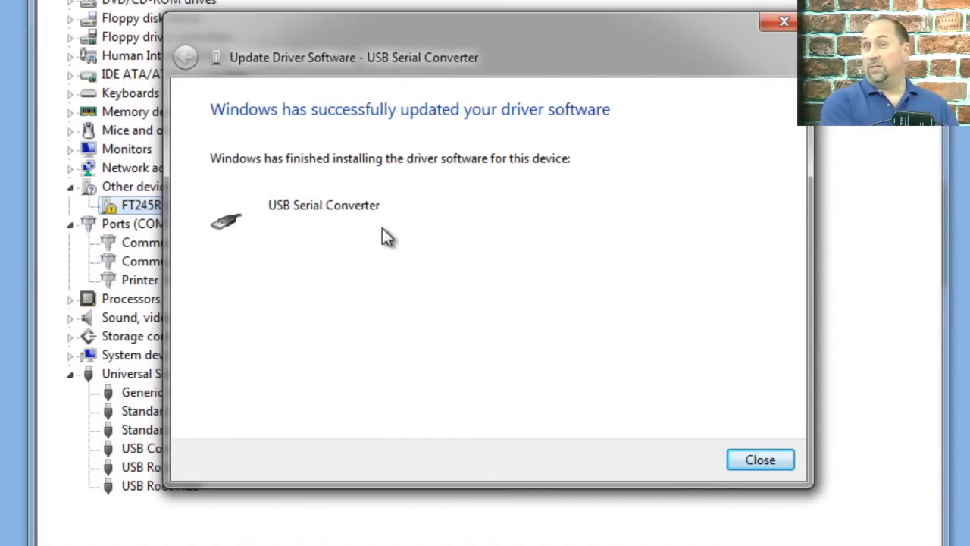
click(760, 459)
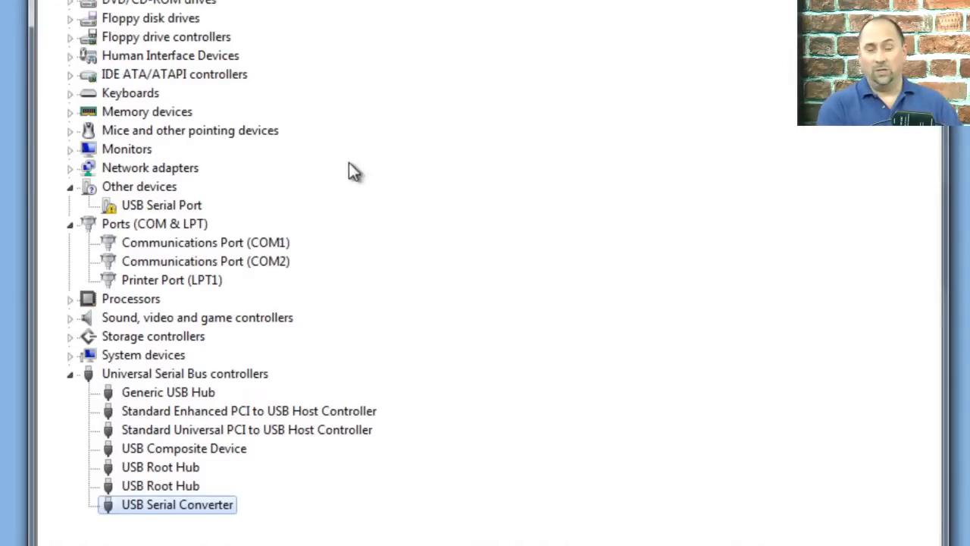
Step: Begin updating the USB Serial Port driver, searching the D drive
right_click(161, 204)
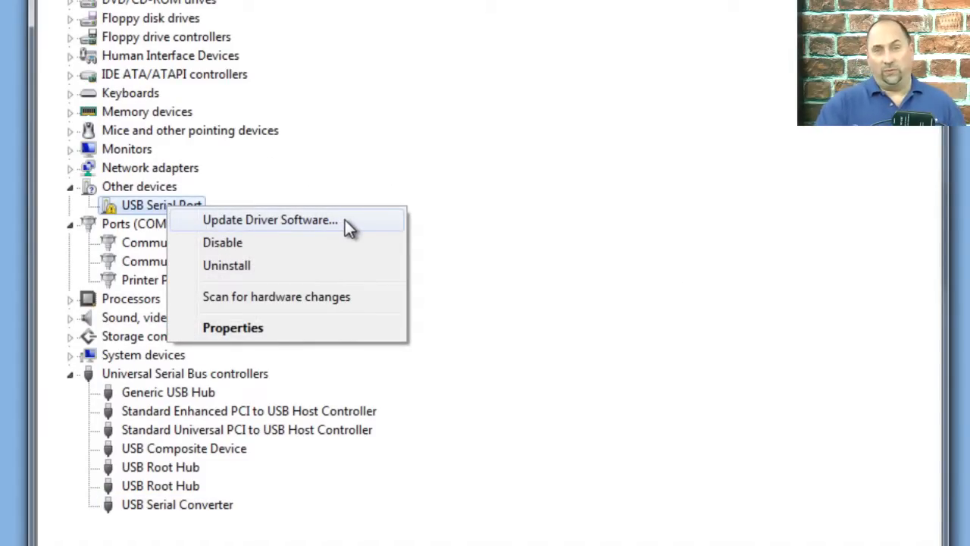
click(270, 219)
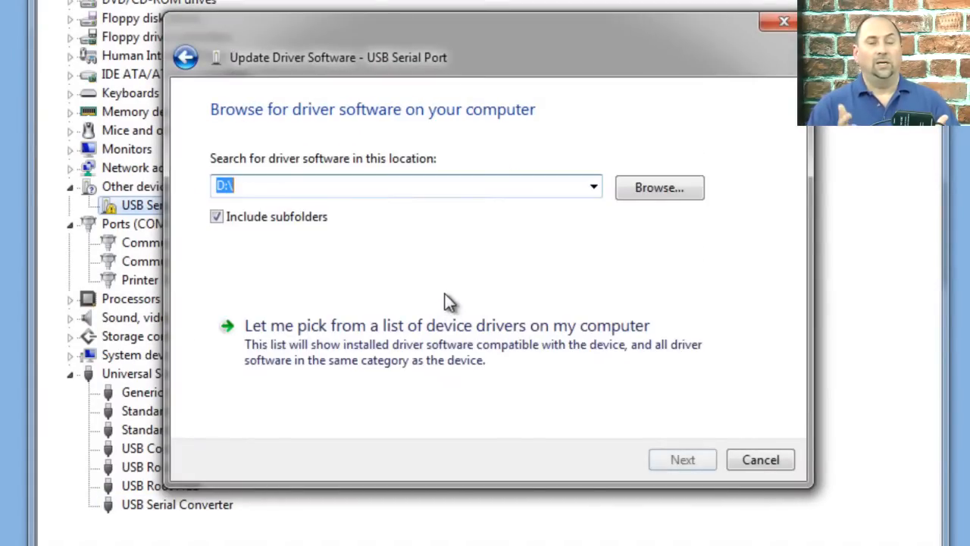
click(682, 460)
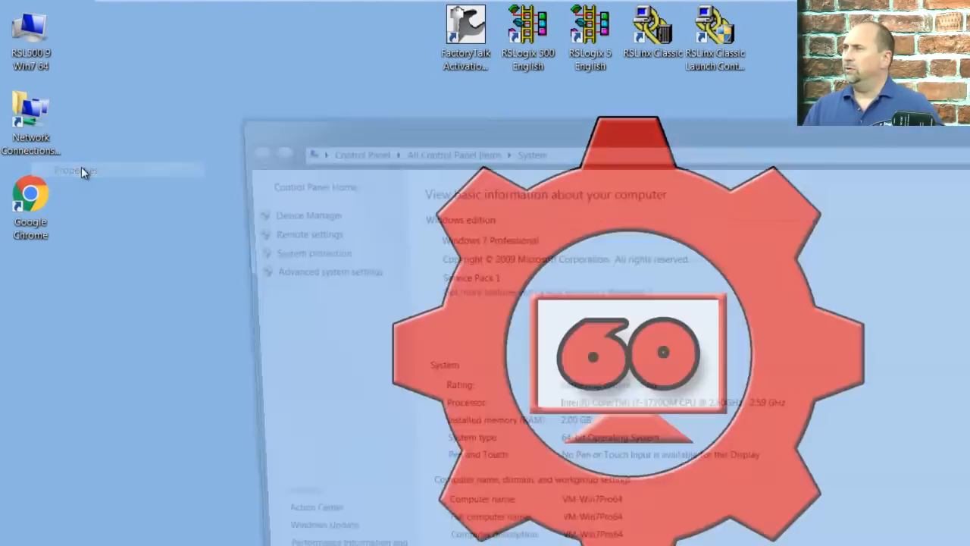
Step: Expand Ports in Device Manager to confirm USB Serial Port (COM4), then close it
click(307, 215)
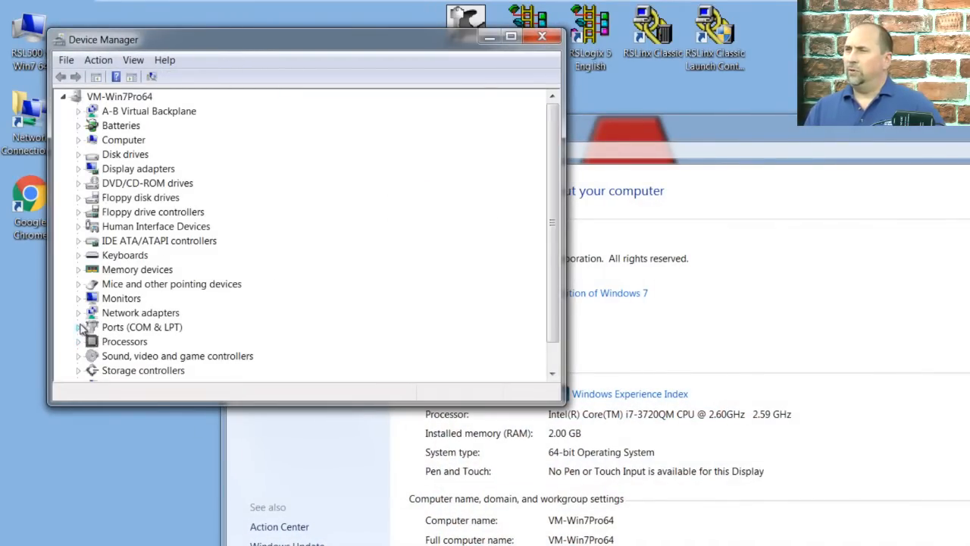
click(79, 327)
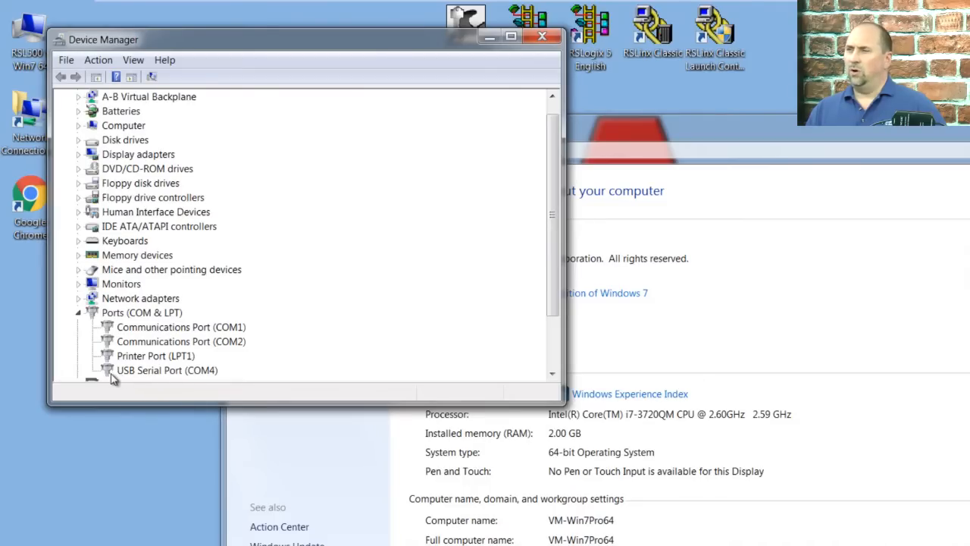
click(166, 370)
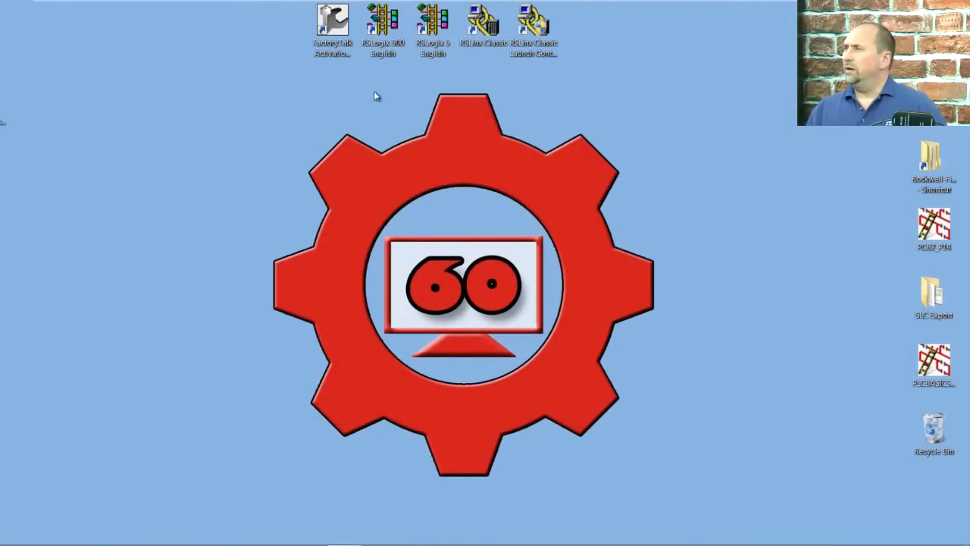
Step: Launch RSLinx Classic and add a new RS-232 DF1 driver named AB_DF1-1
double_click(483, 27)
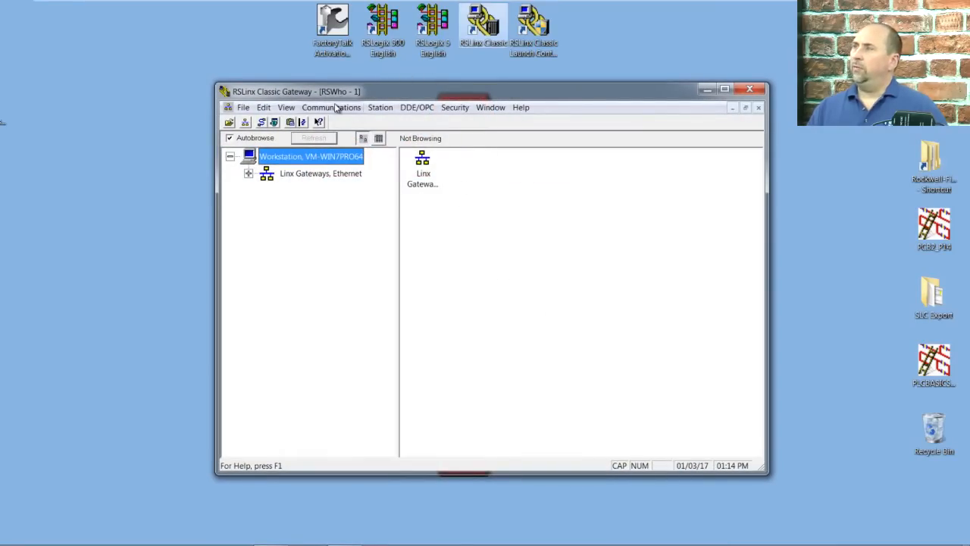
click(332, 107)
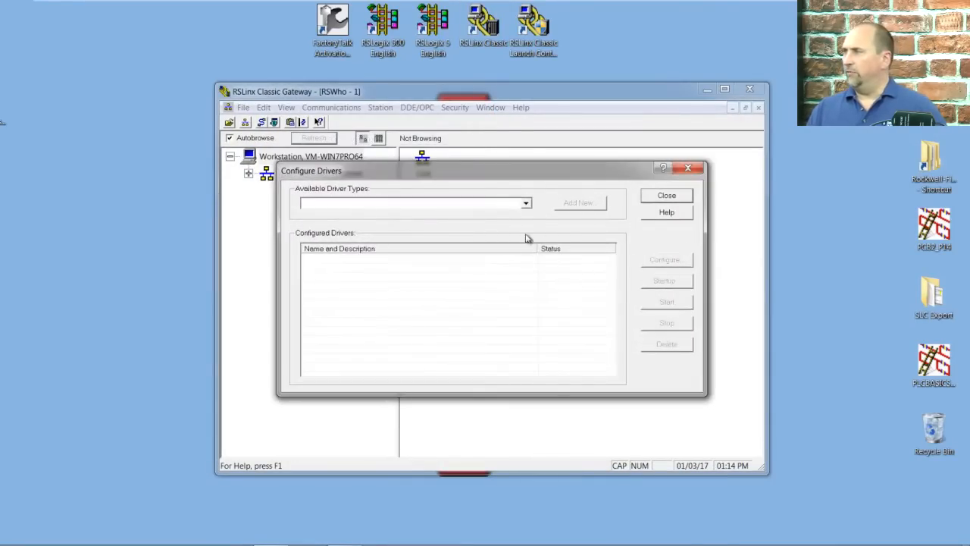
click(526, 202)
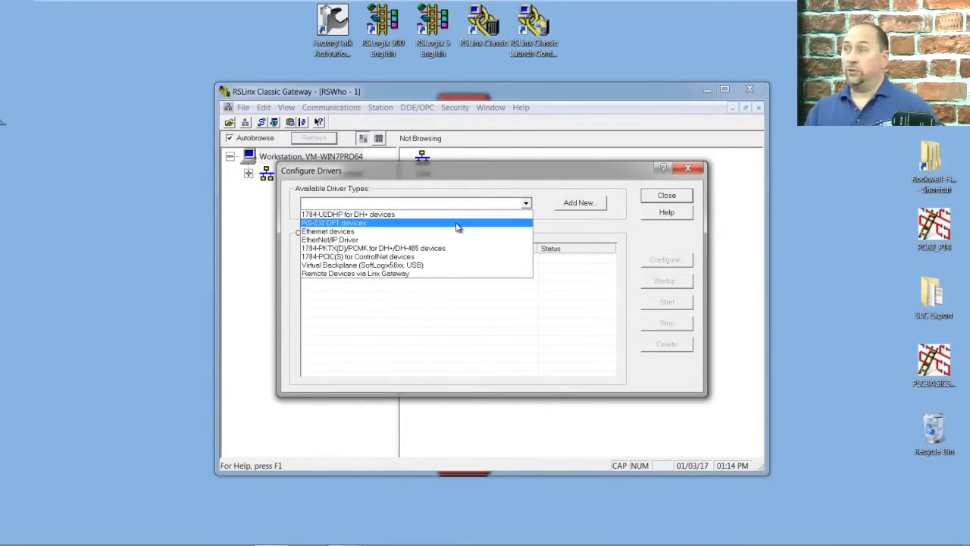
click(334, 222)
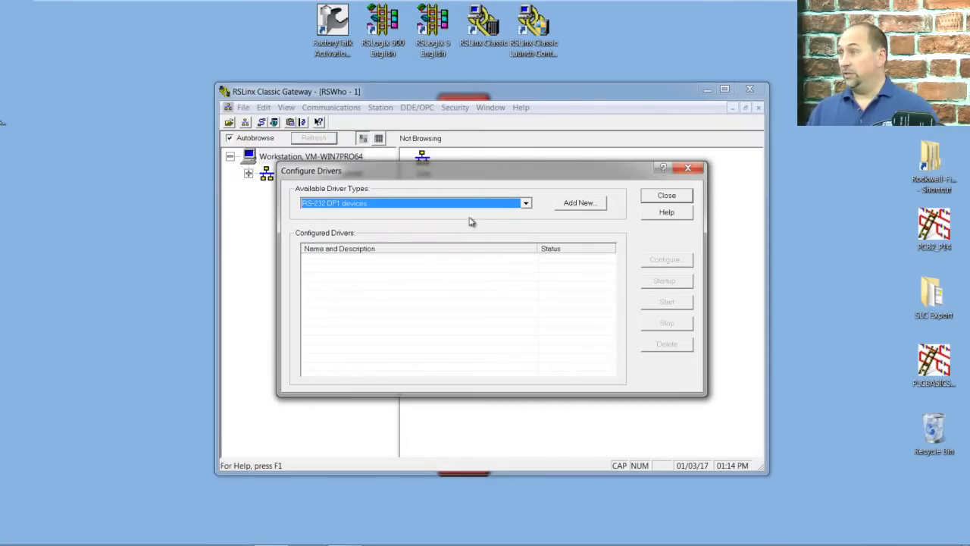
click(580, 202)
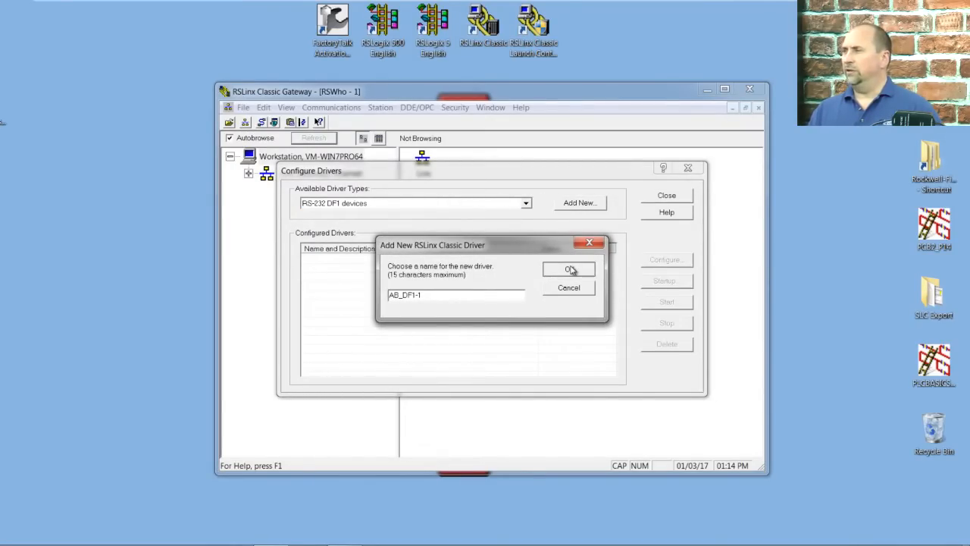
click(568, 269)
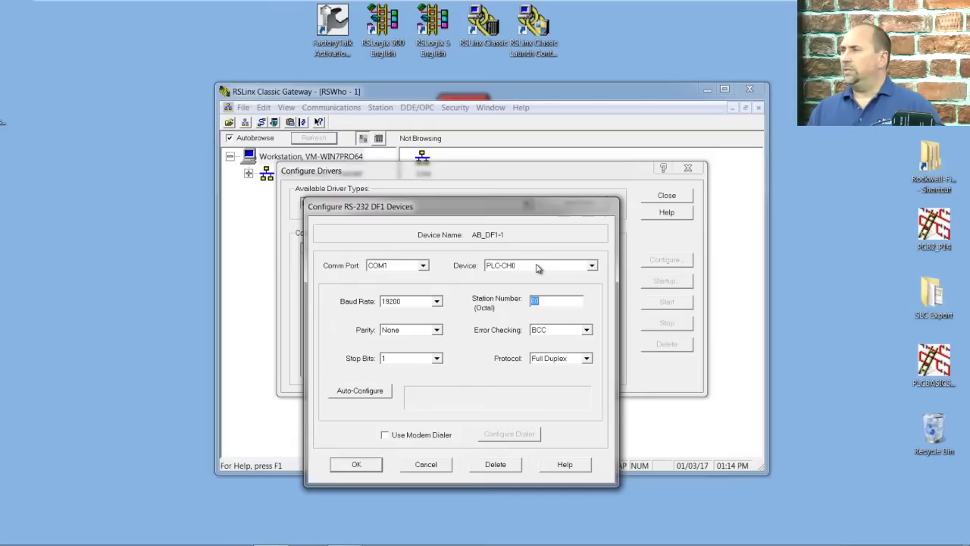
Step: Set the driver's device to 1770-KF3/1747-KE on COM4 and save
click(591, 265)
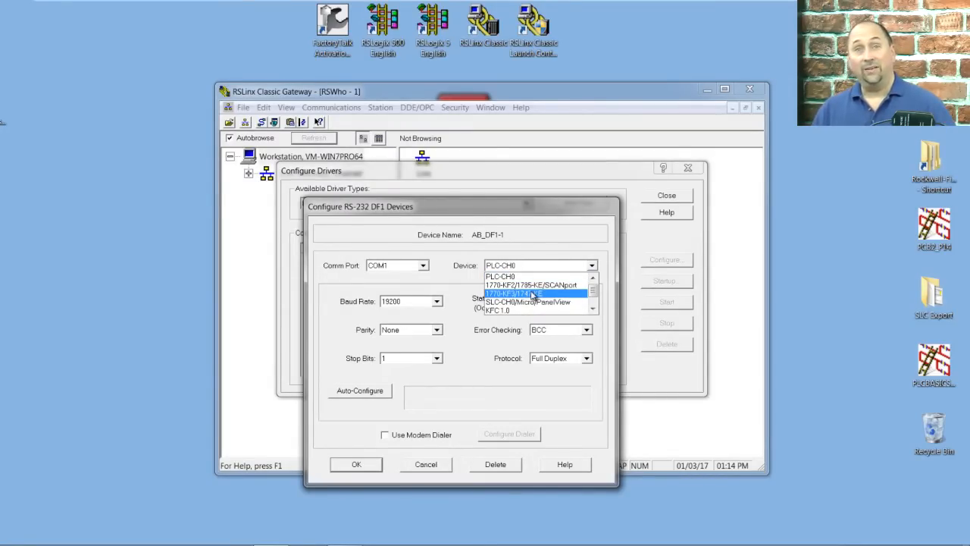
click(531, 293)
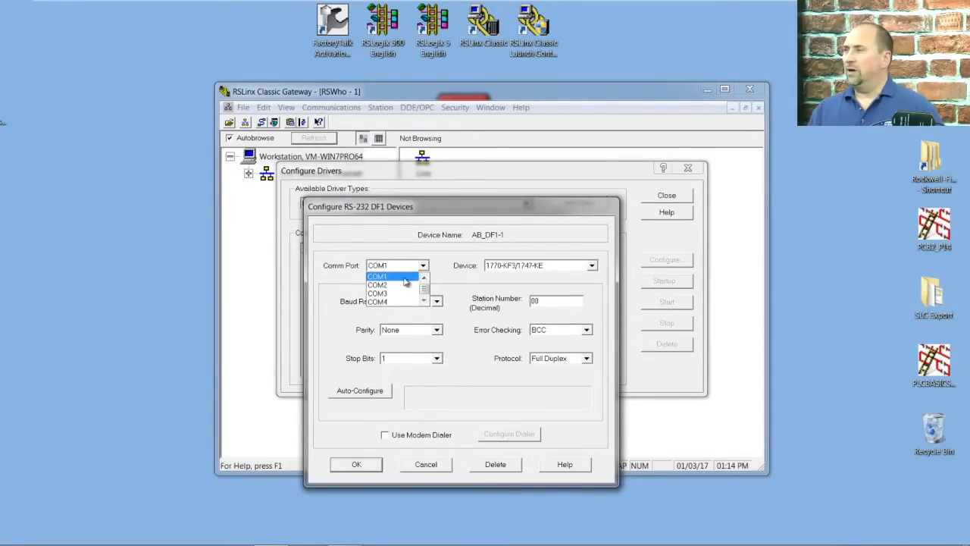
click(378, 301)
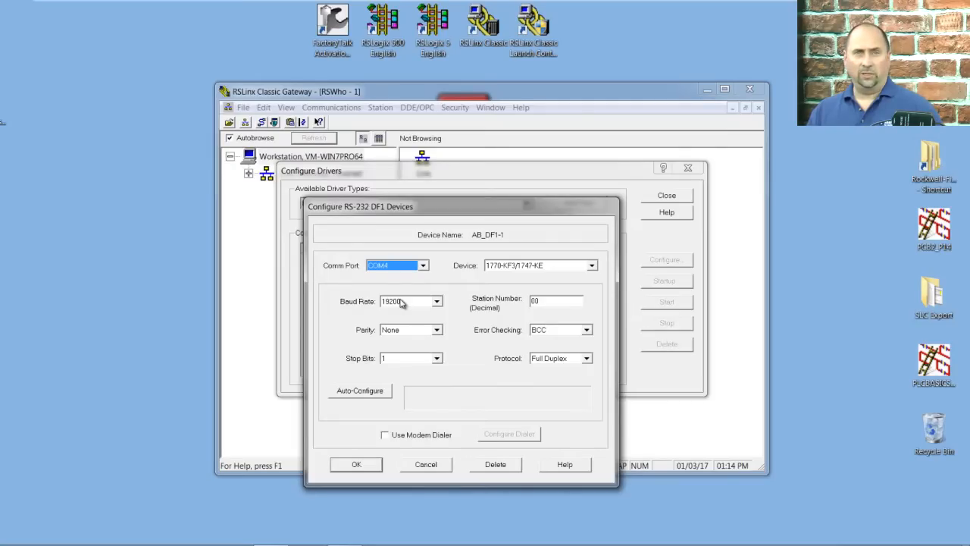
click(360, 390)
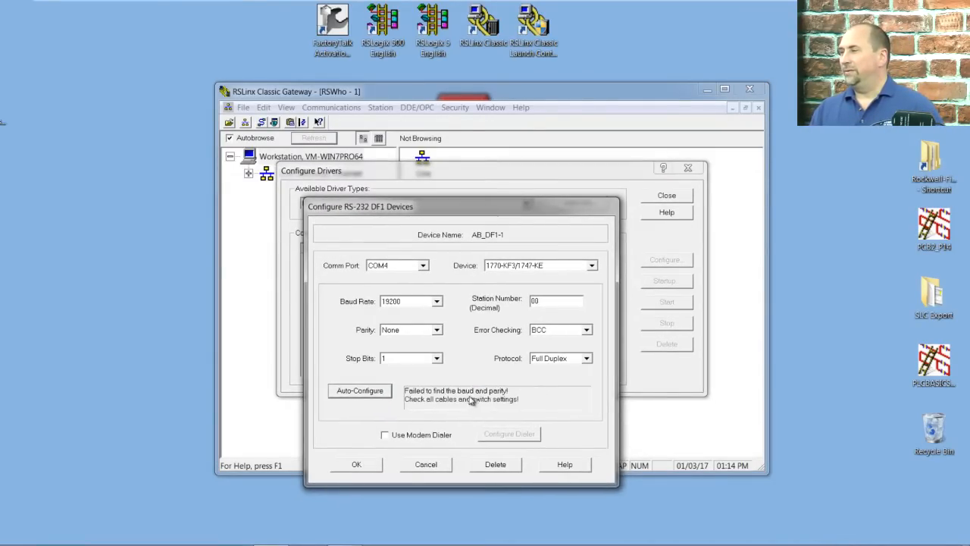
click(356, 464)
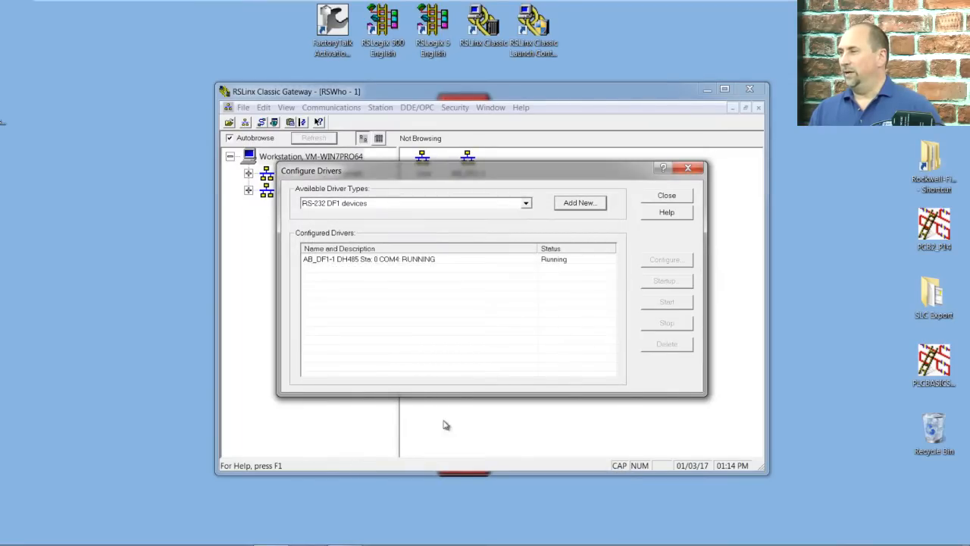
Step: Close driver configuration and browse the AB_DF1-1 DH-485 network, showing only station 00
click(666, 195)
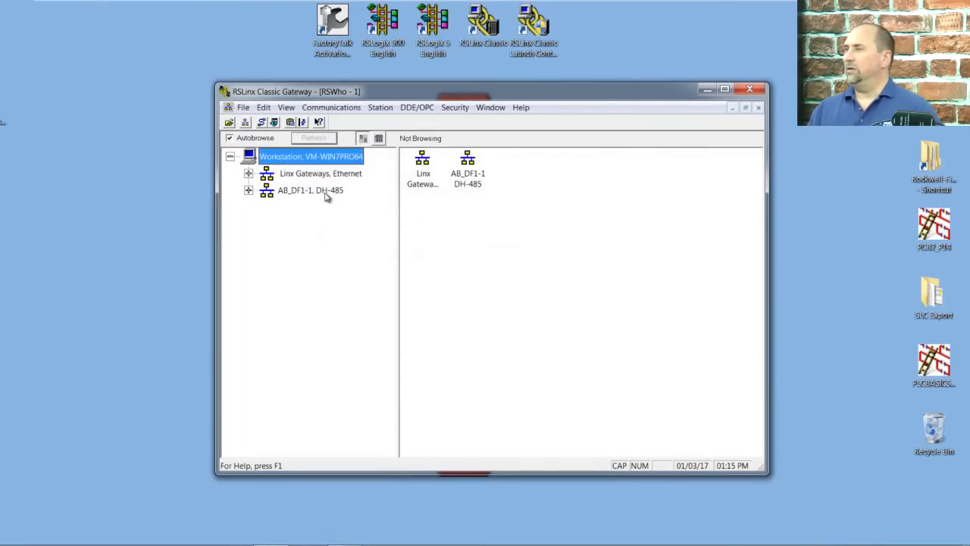
click(249, 191)
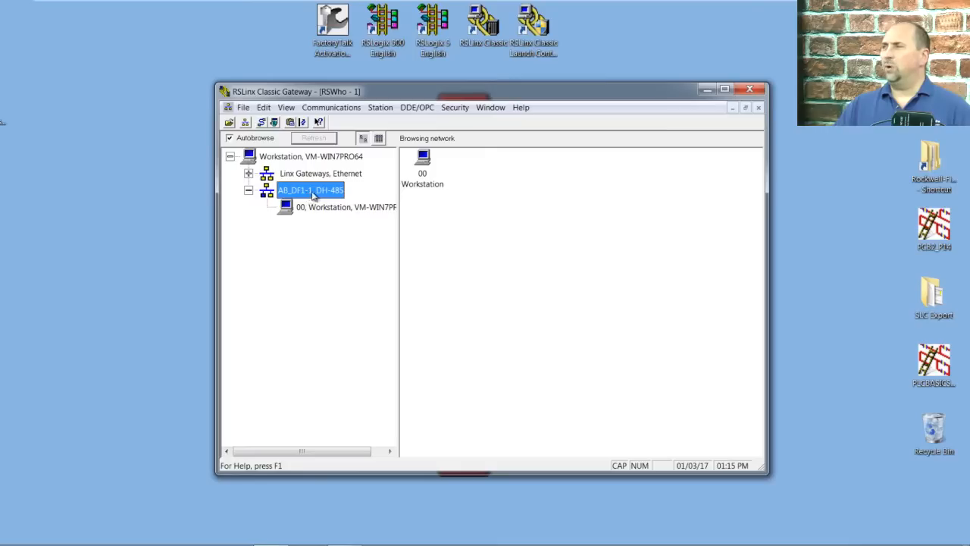
mouse_move(340, 200)
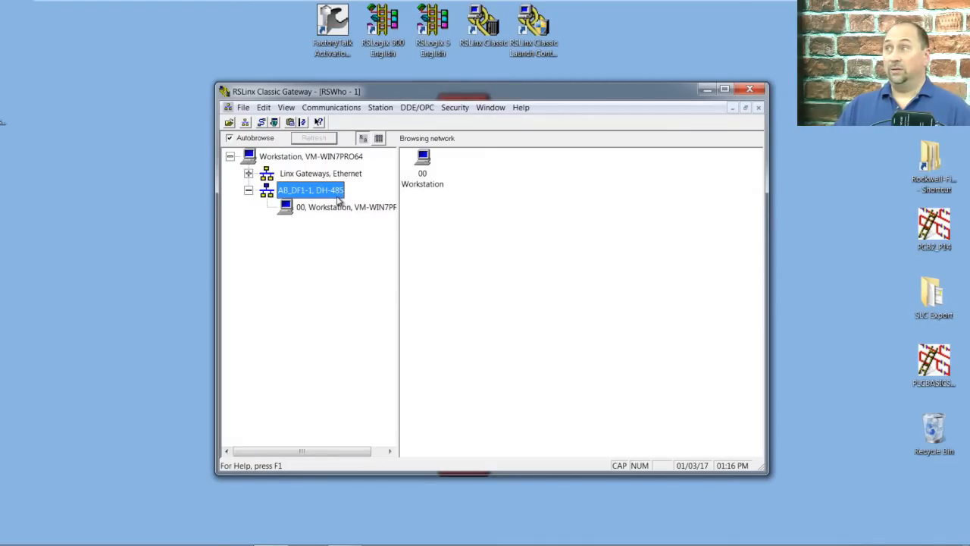
mouse_move(291, 262)
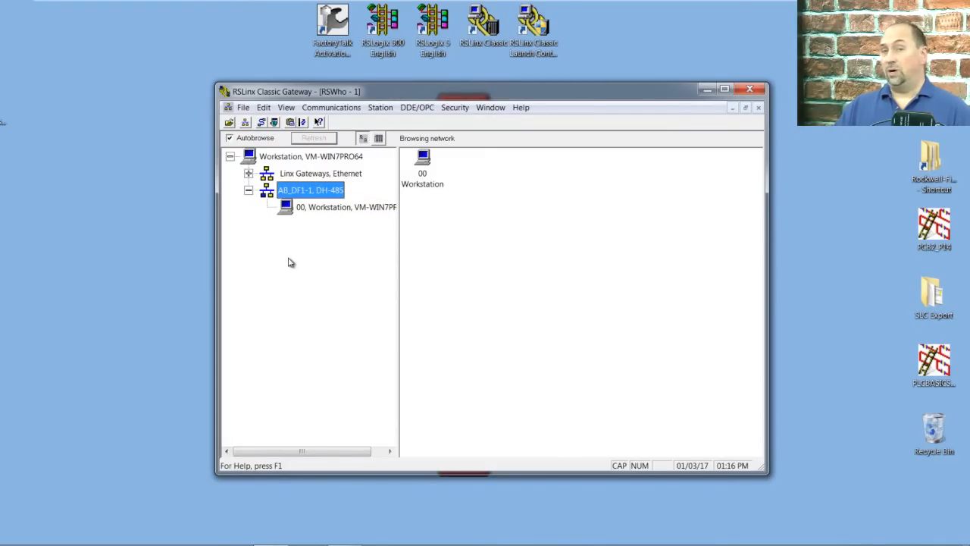
mouse_move(298, 271)
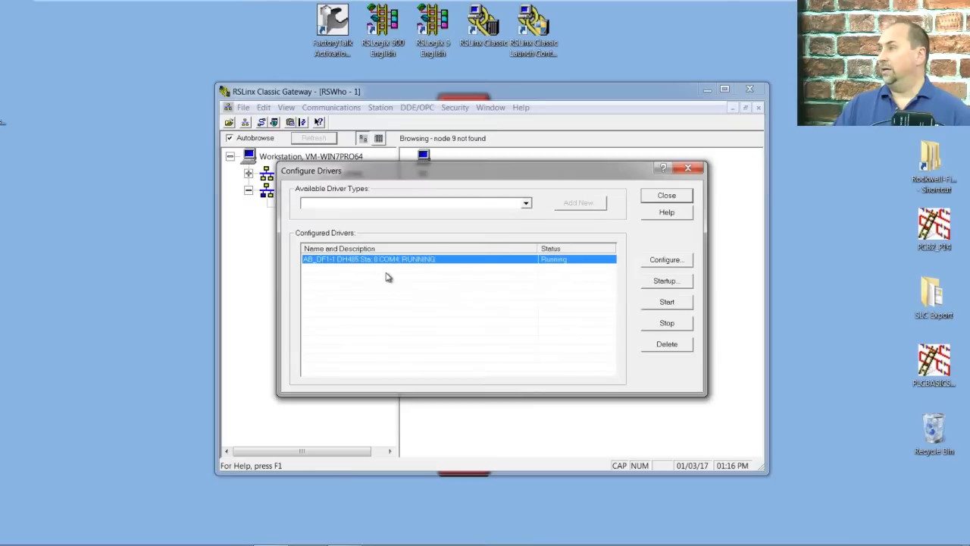
Step: Set the AB_DF1-1 driver's error checking to CRC and close the driver dialogs
click(665, 259)
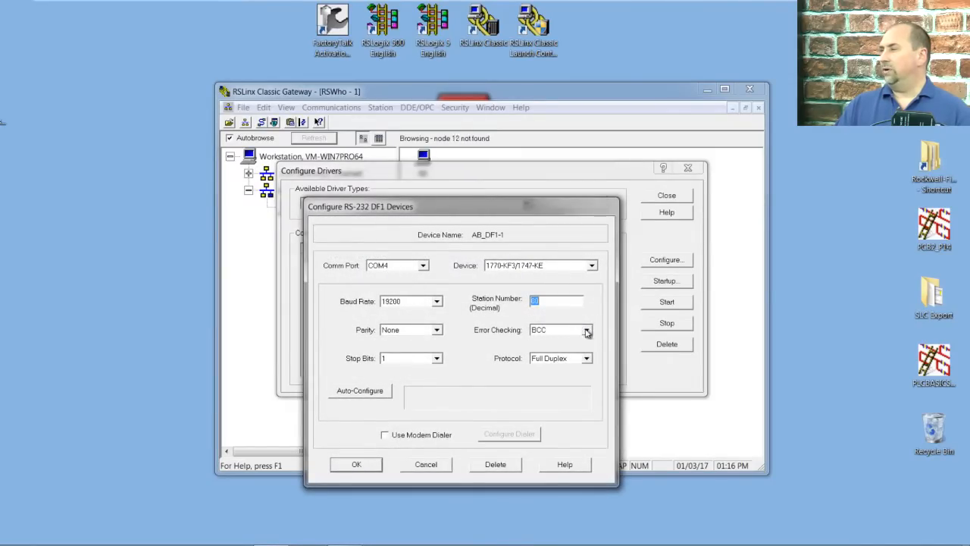
click(561, 329)
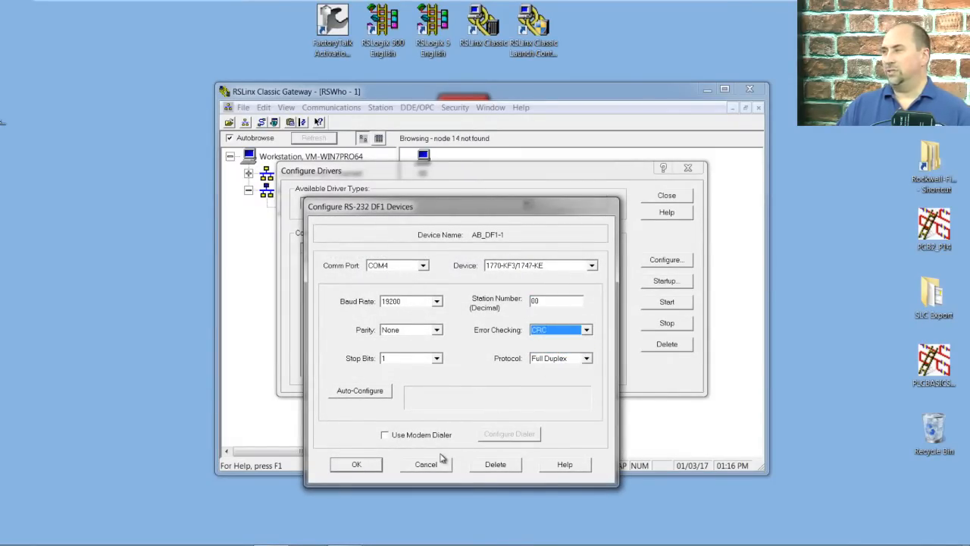
click(356, 464)
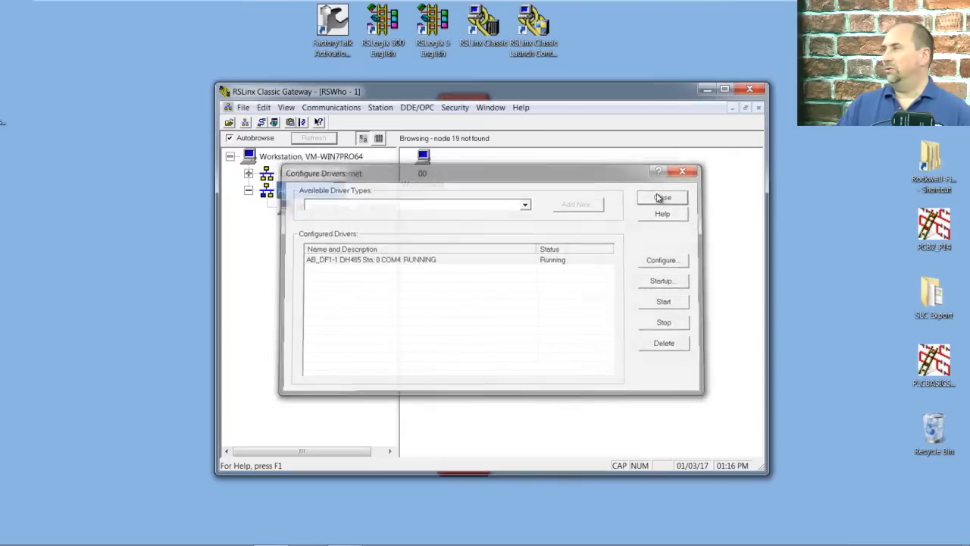
click(663, 197)
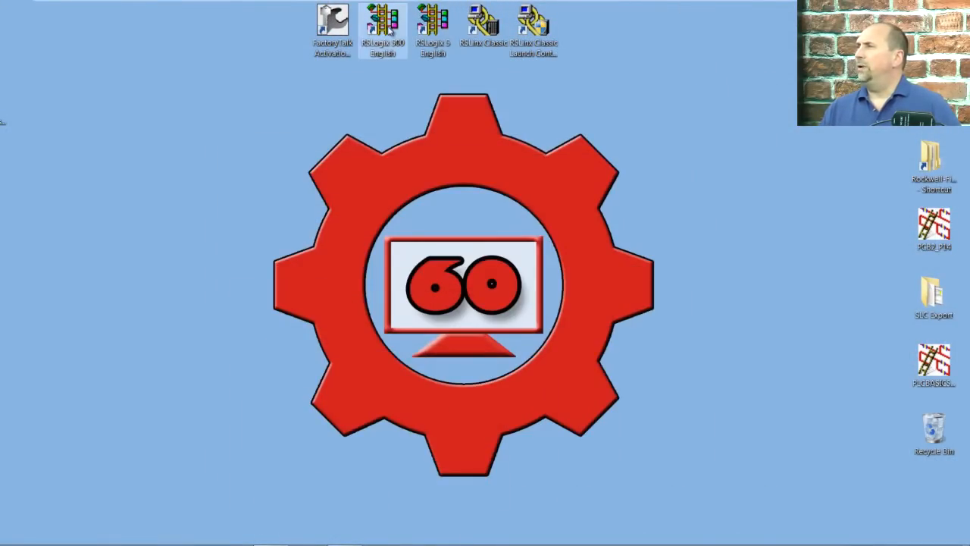
Step: Launch RSLogix 500 and maximise its window
double_click(382, 27)
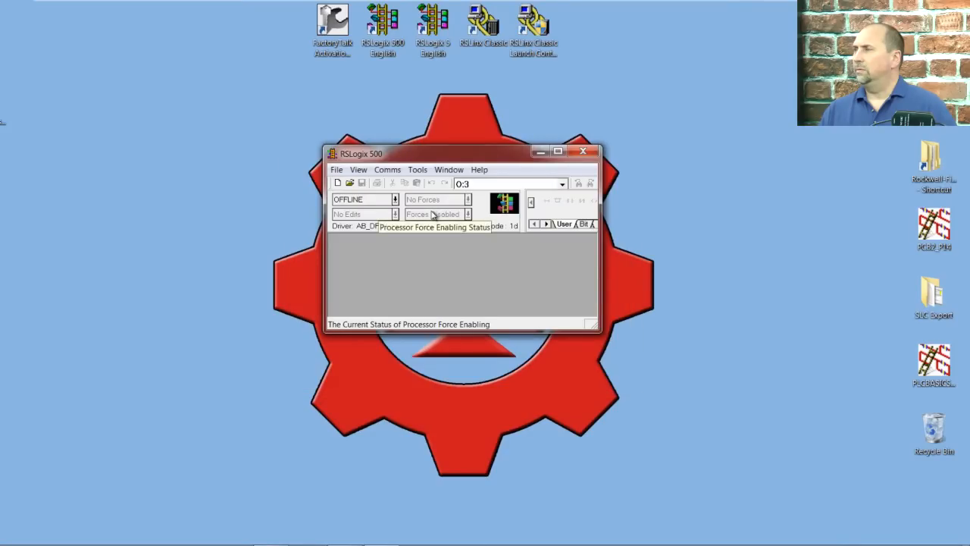
click(558, 151)
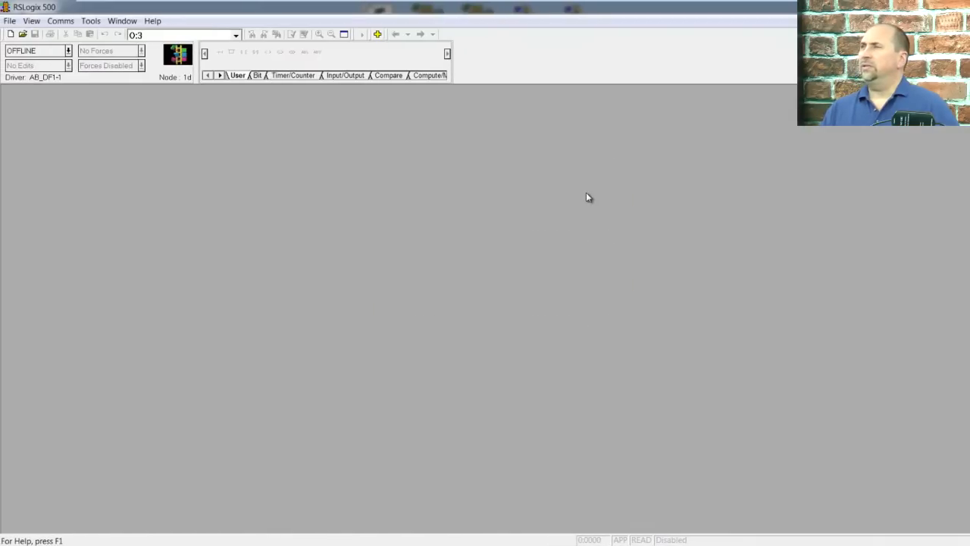
click(10, 20)
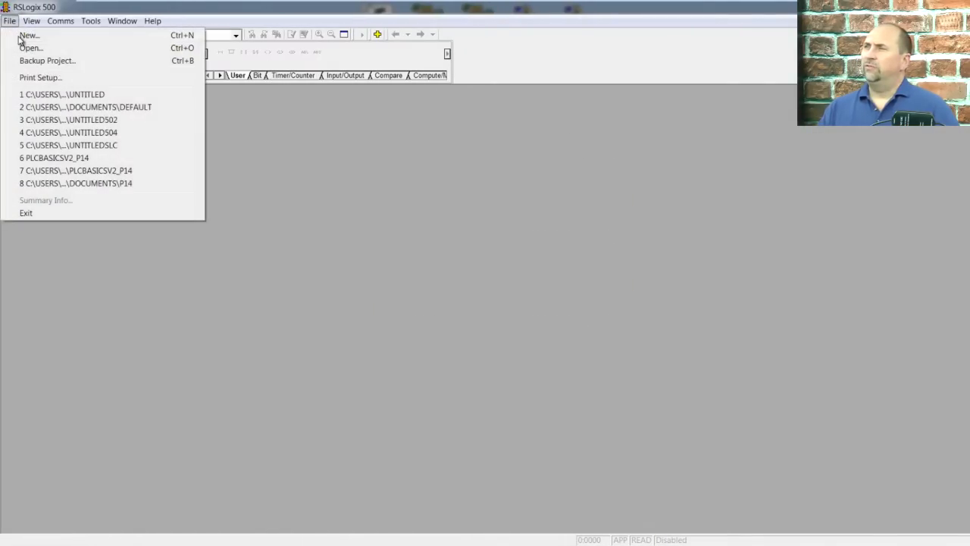
Step: Create a new untitled project for a 1747-L524 SLC 5/02 processor
click(29, 35)
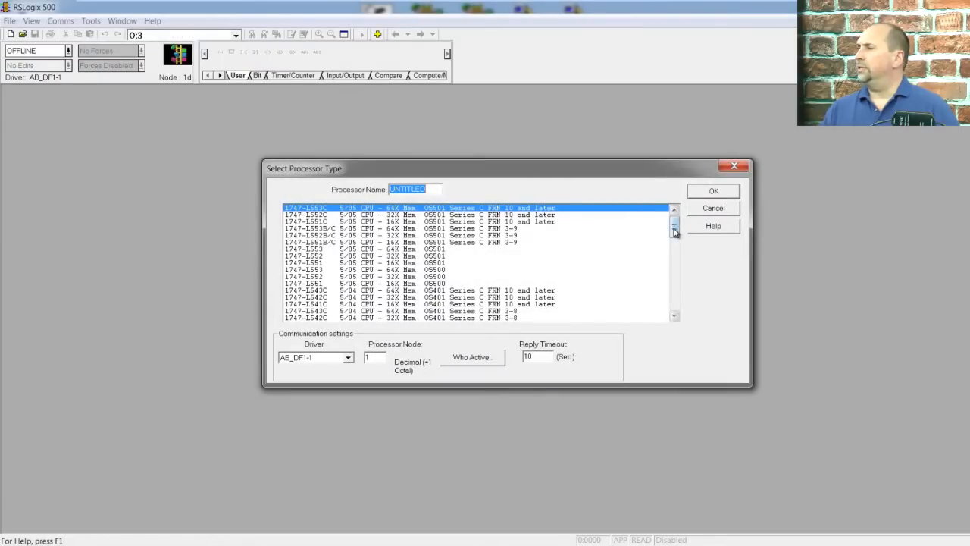
scroll(down, 3)
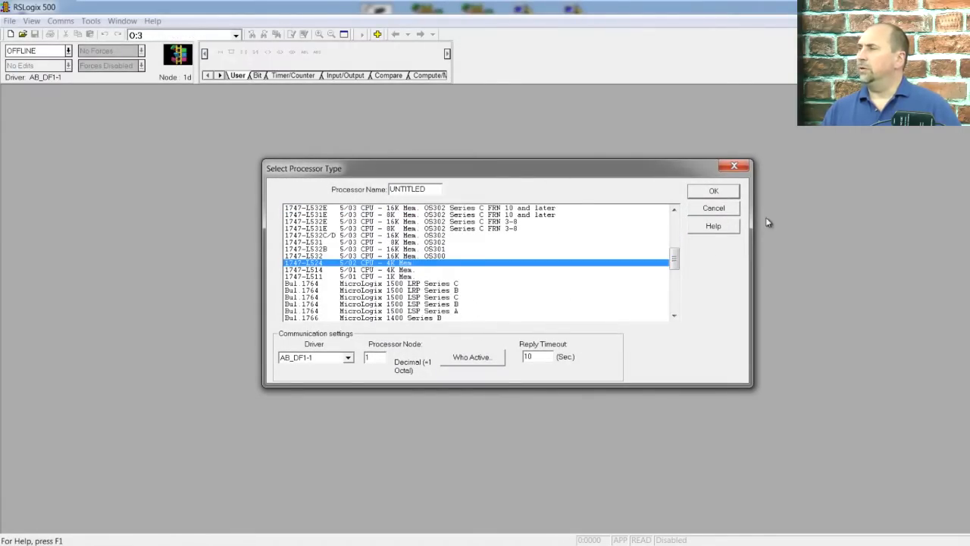
click(713, 190)
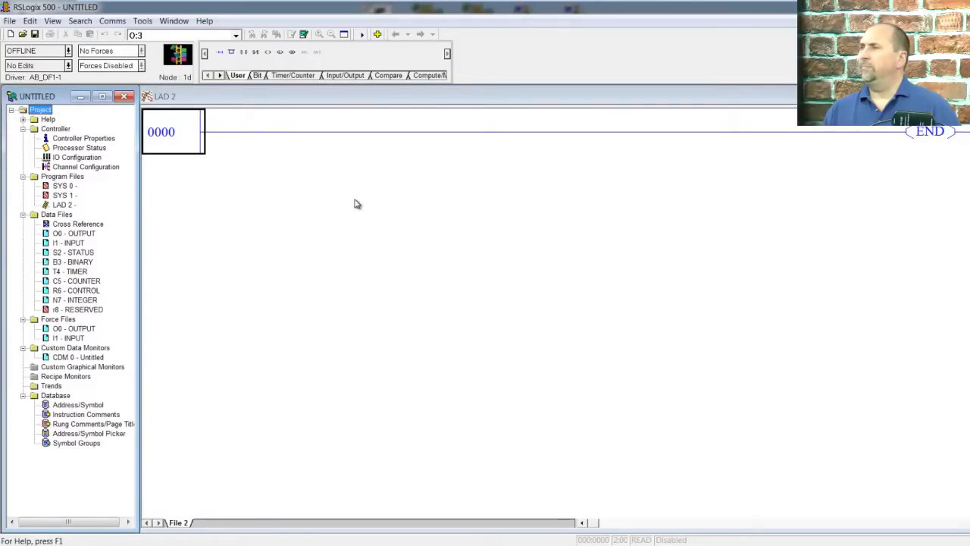
mouse_move(144, 151)
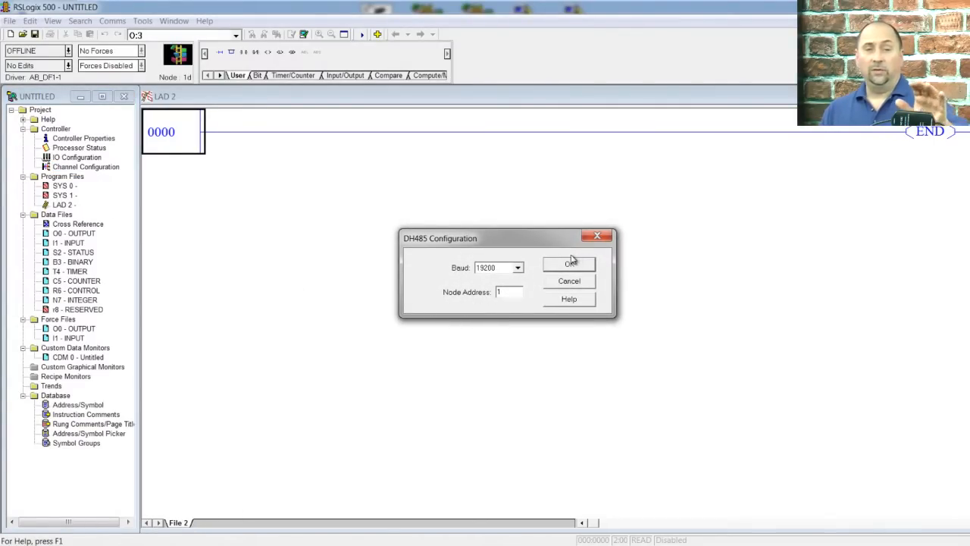
mouse_move(569, 262)
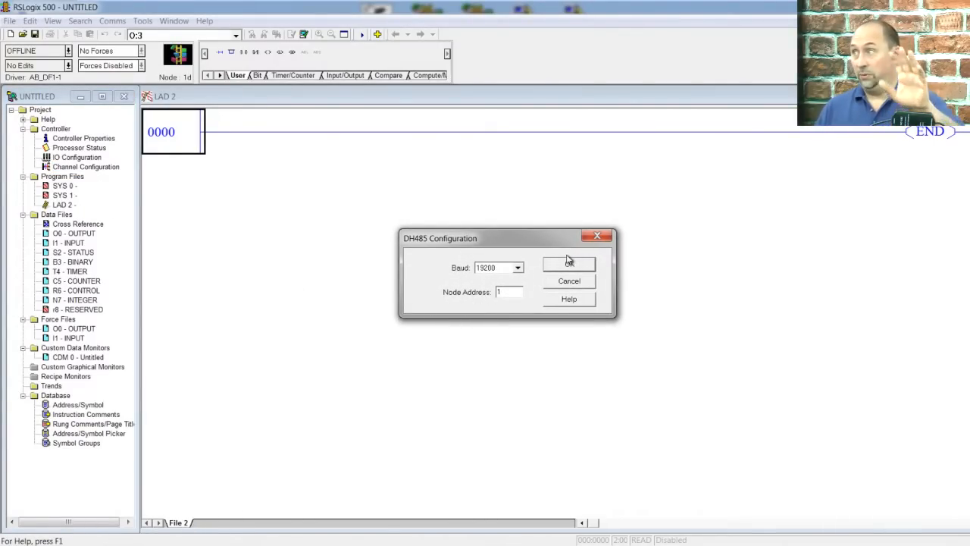
mouse_move(554, 258)
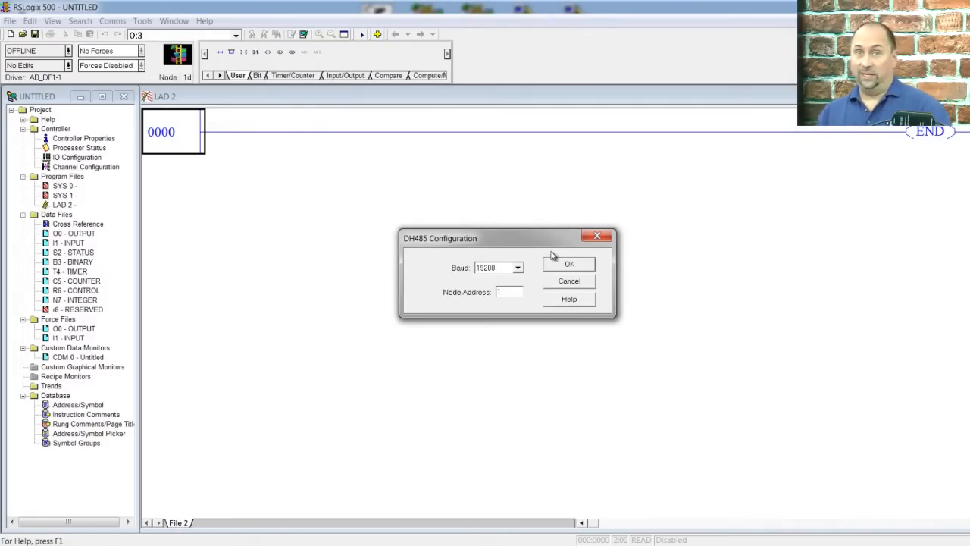
mouse_move(530, 237)
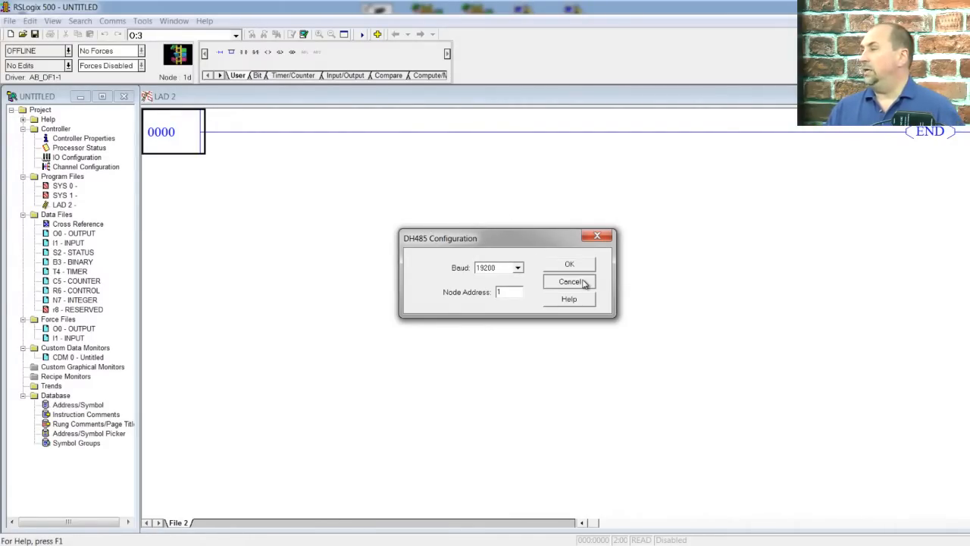
click(569, 281)
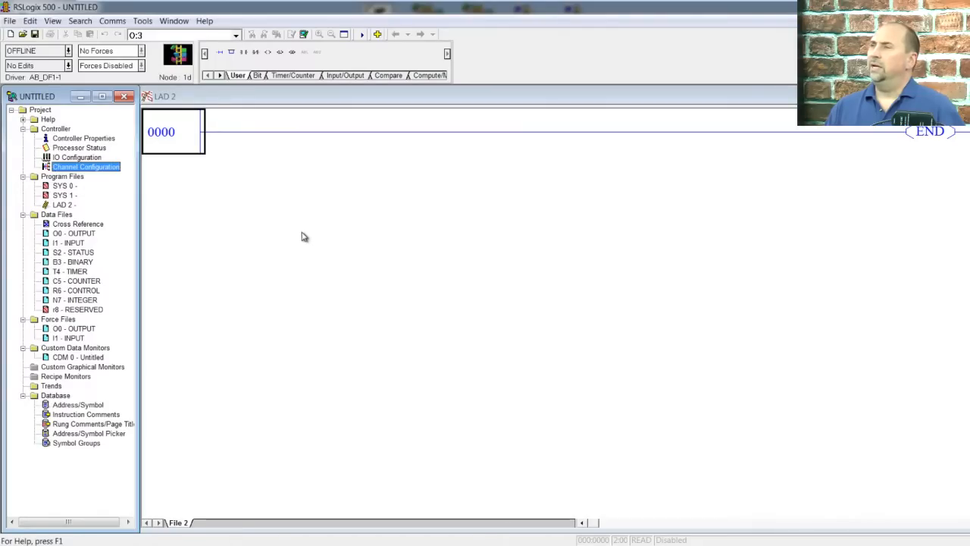
mouse_move(240, 186)
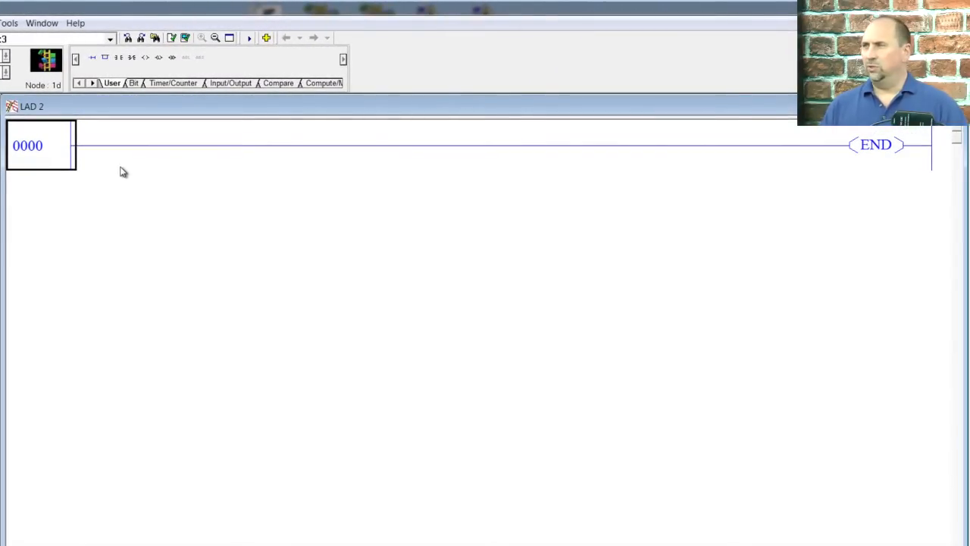
Step: Type rung 0000 as XIO T4:0/DN, BST TON T4:0 preset 10000, NXB MOV T4:0.ACC to O:4.0
click(28, 145)
text(XIO)
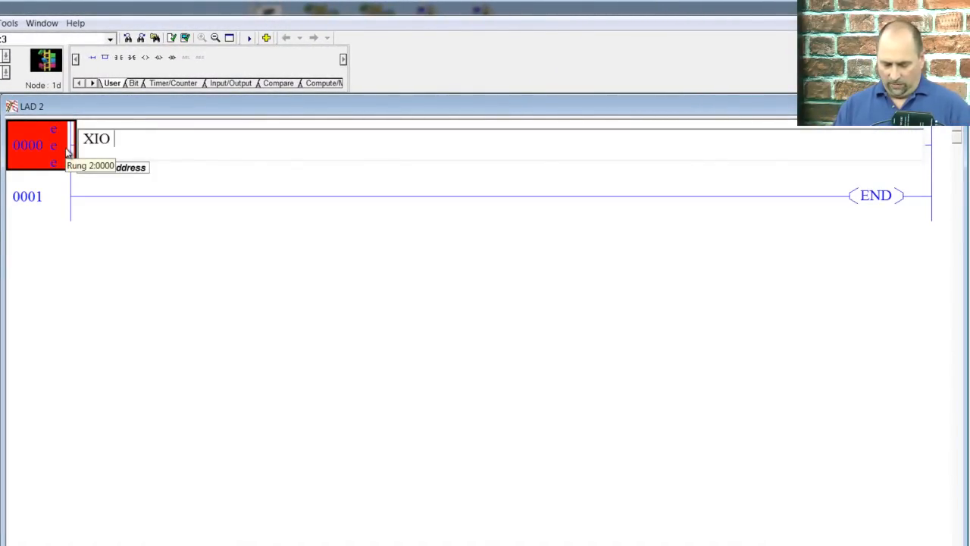
text(T4:0/)
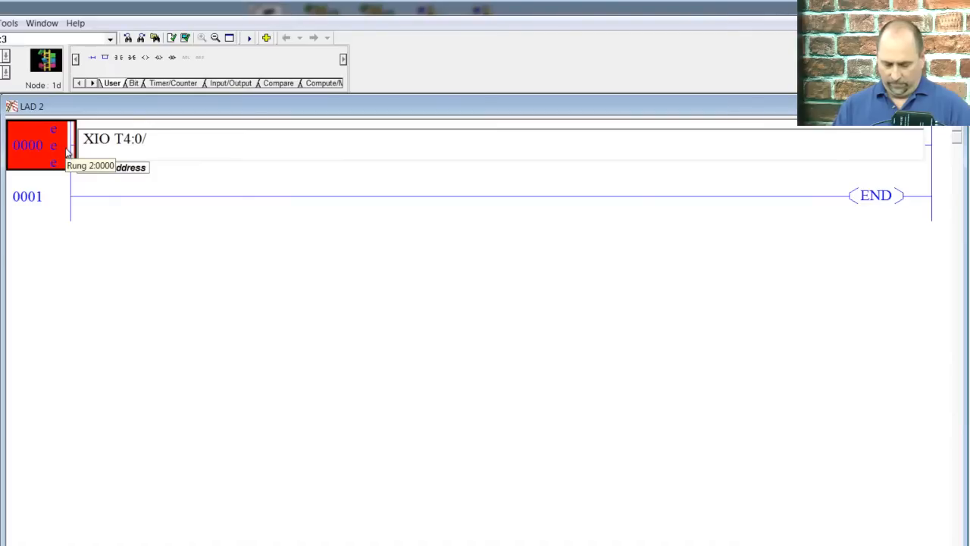
text(DN BST)
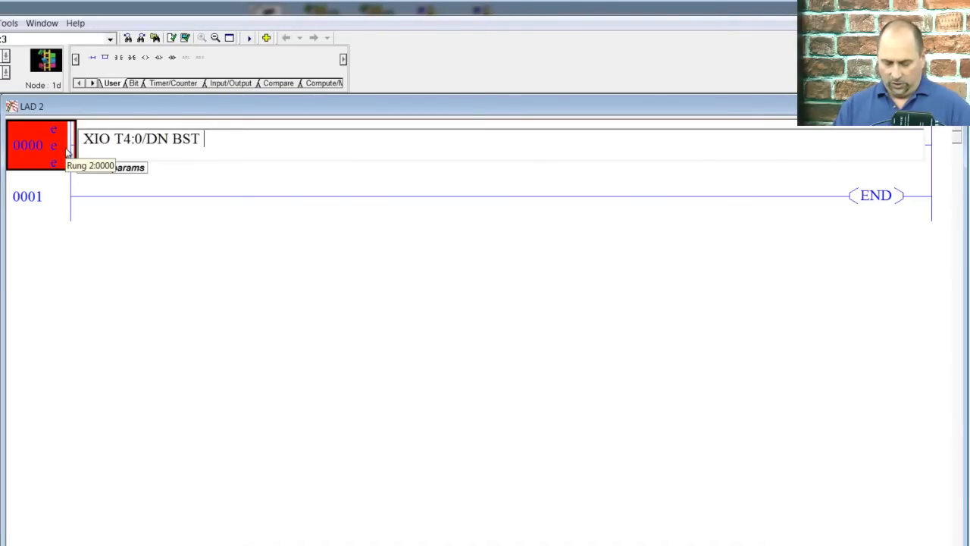
text(TON T)
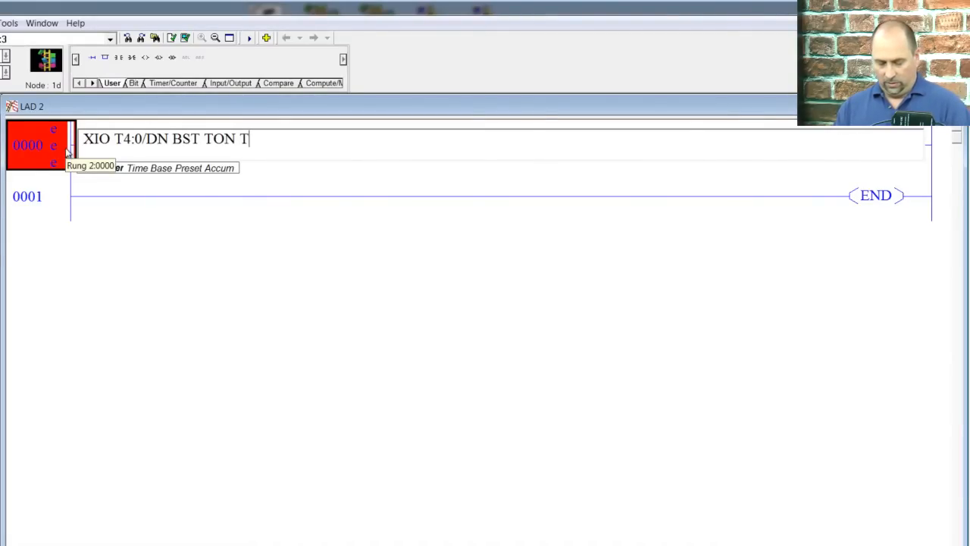
text(4:)
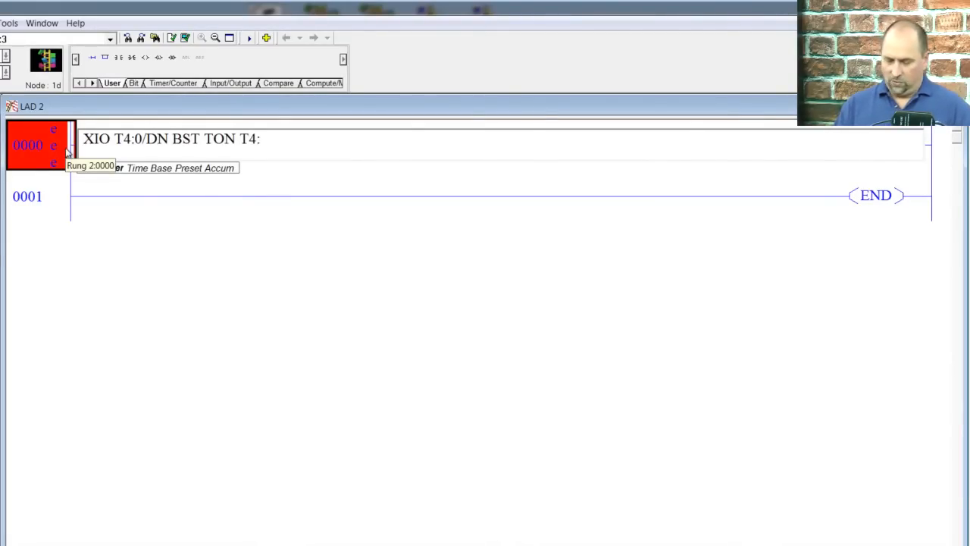
text(0)
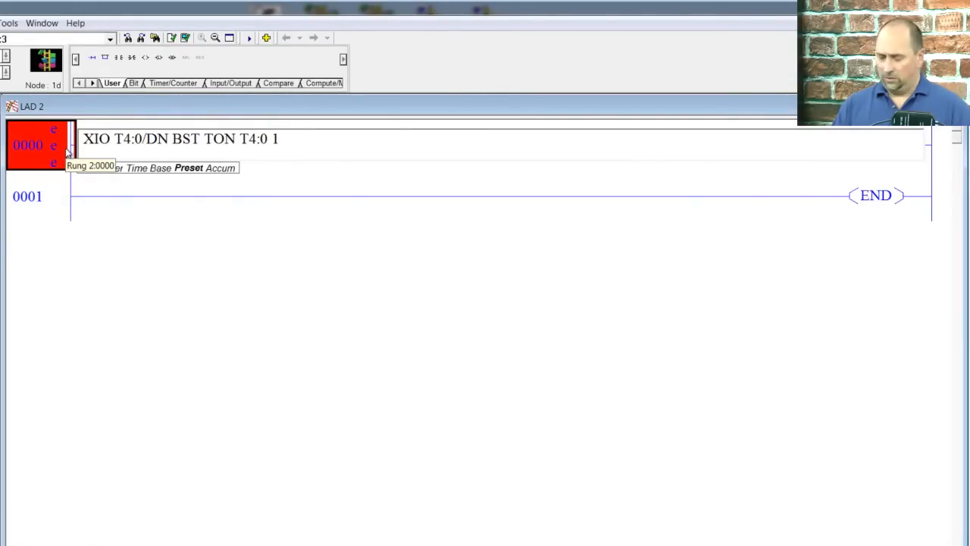
text(1)
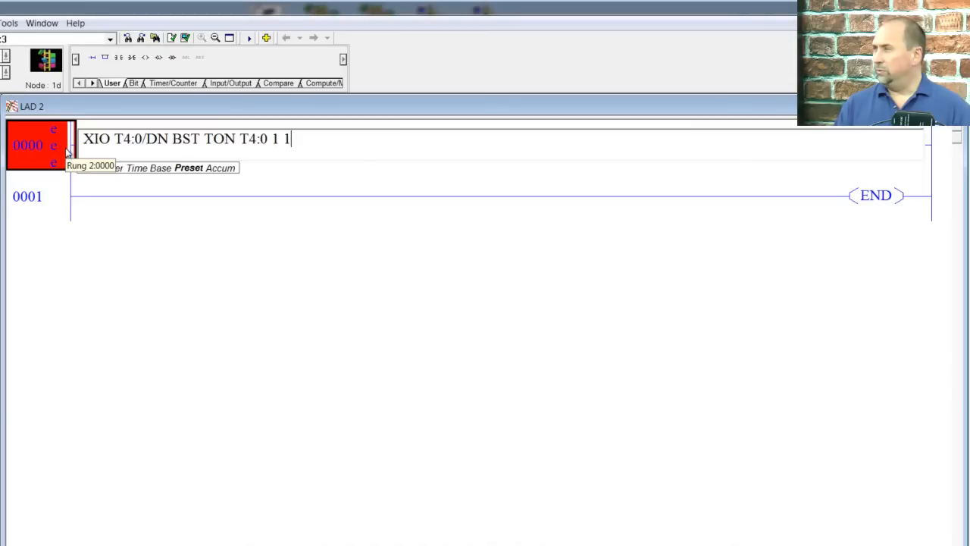
text(0000 0)
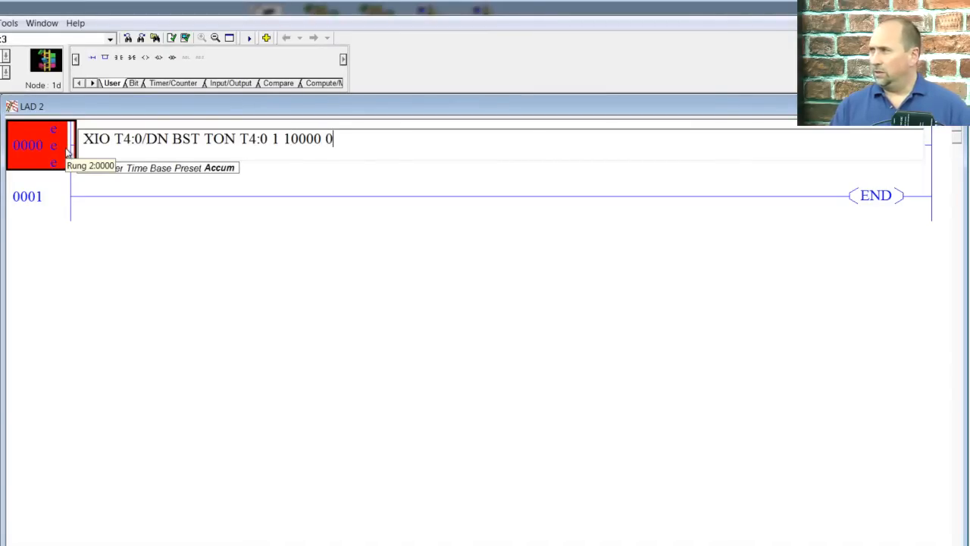
text(N)
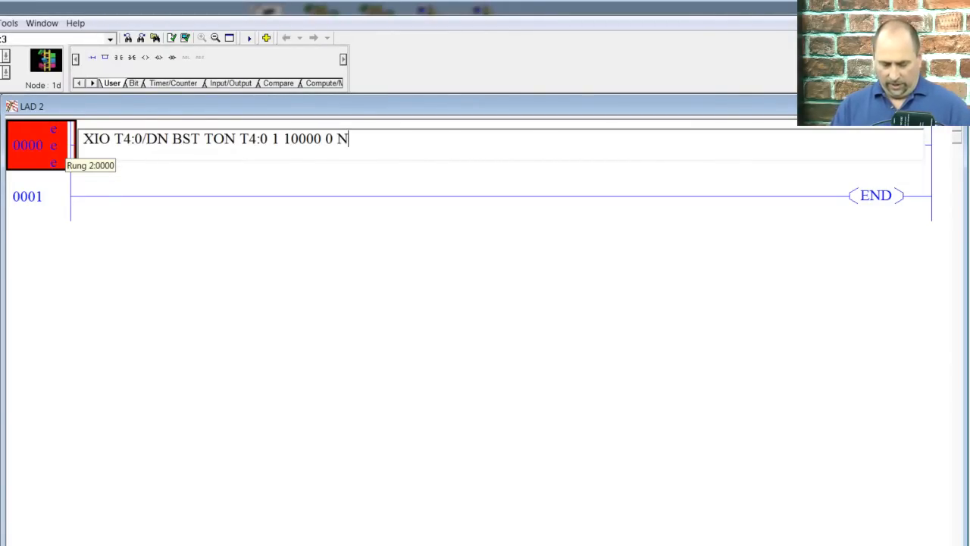
text(XB MOV)
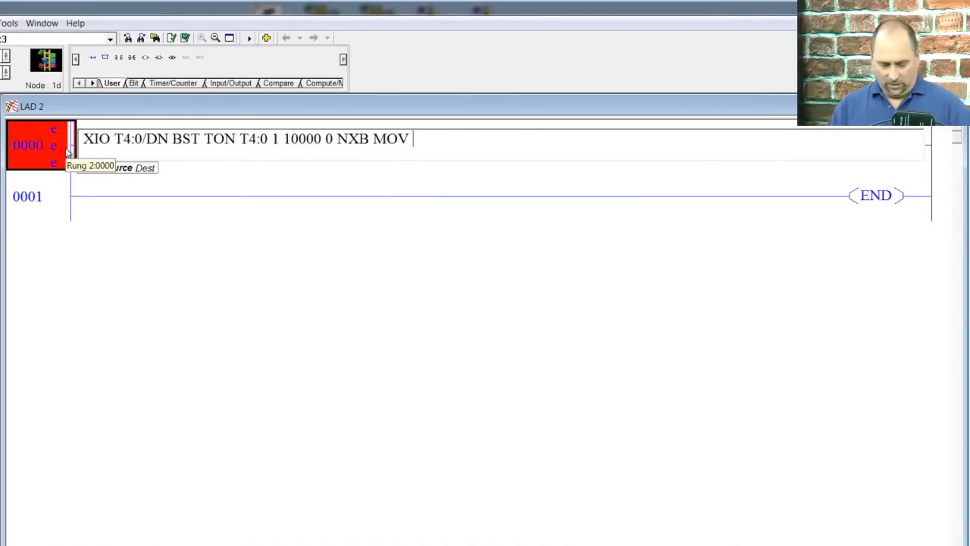
text(T4:0)
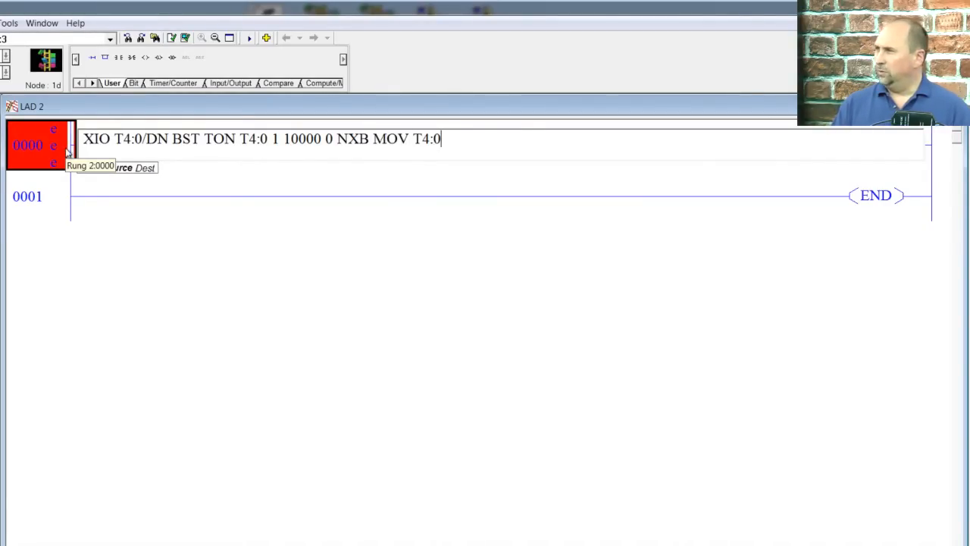
text(.)
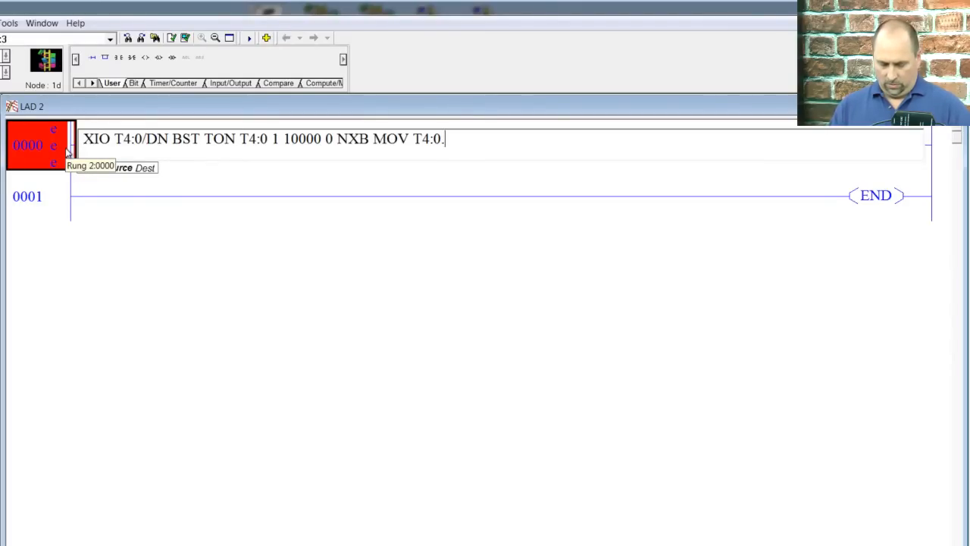
text(ACC)
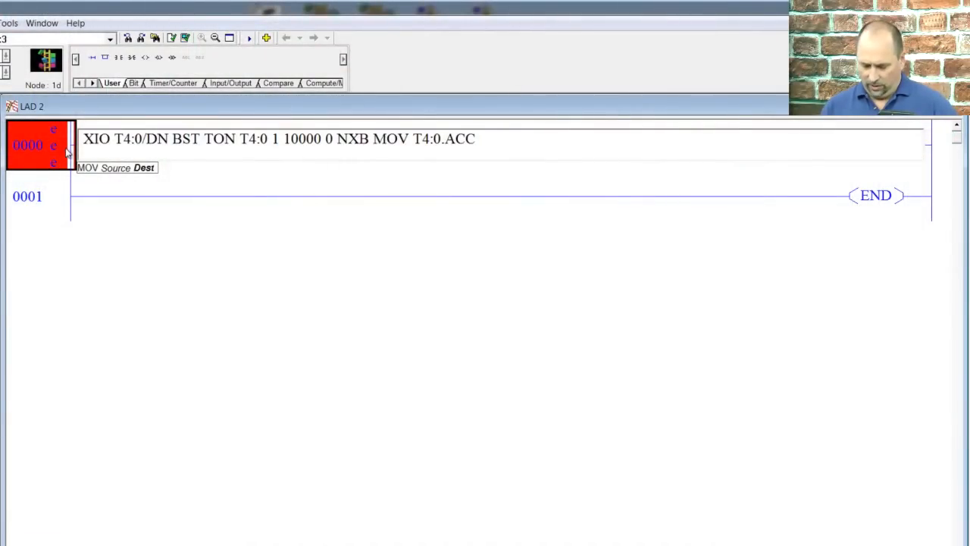
text(O:)
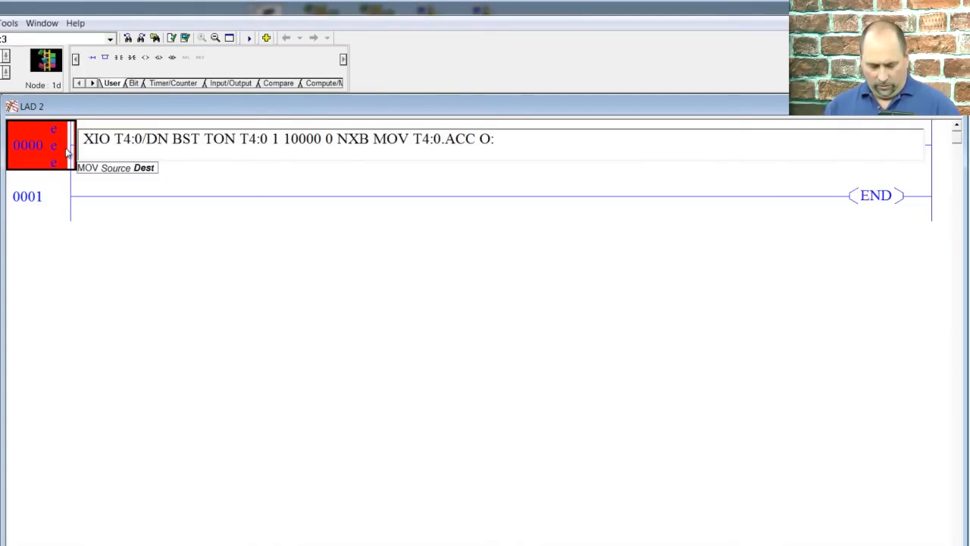
text(4.0)
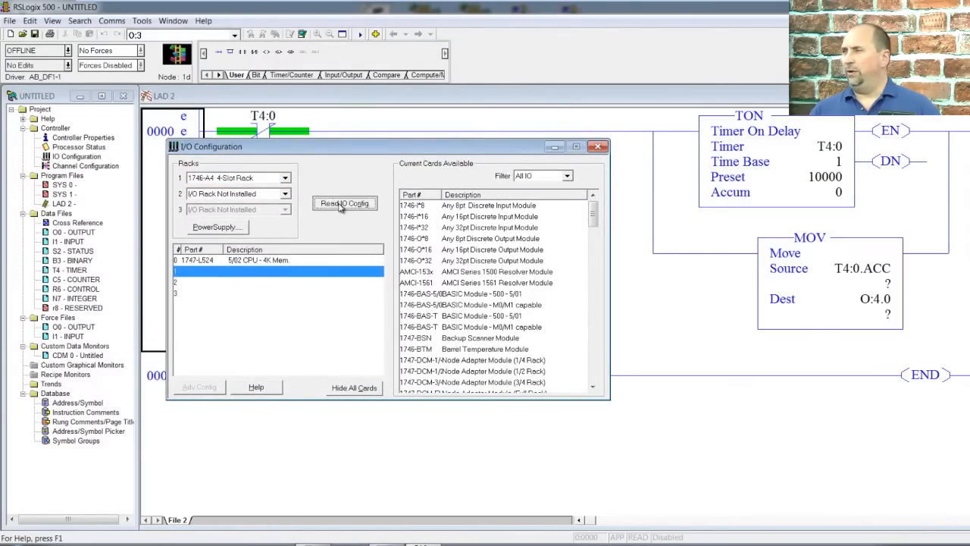
Step: Attempt reading I/O config from the SLC 5/02, dismiss the AutoConfig-unsupported error, close the dialog
click(344, 204)
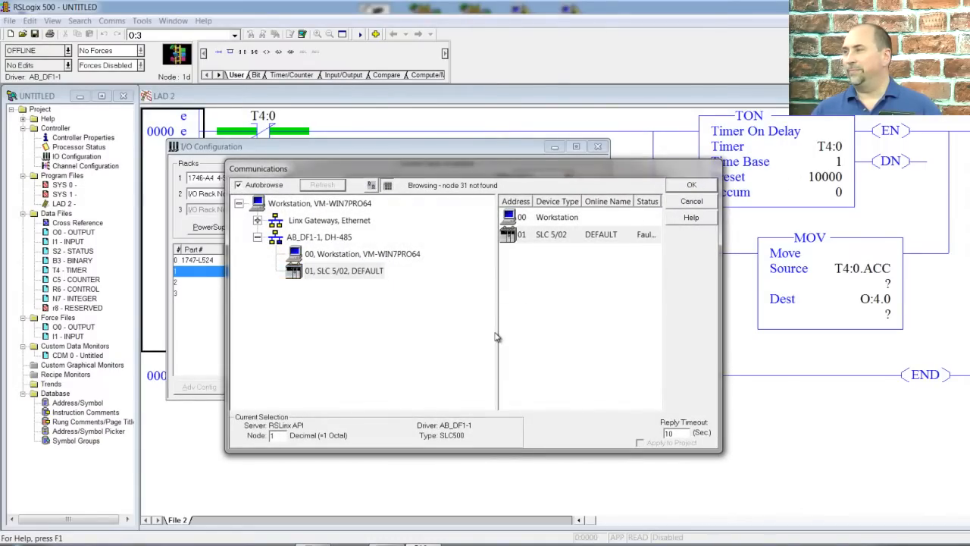
click(690, 184)
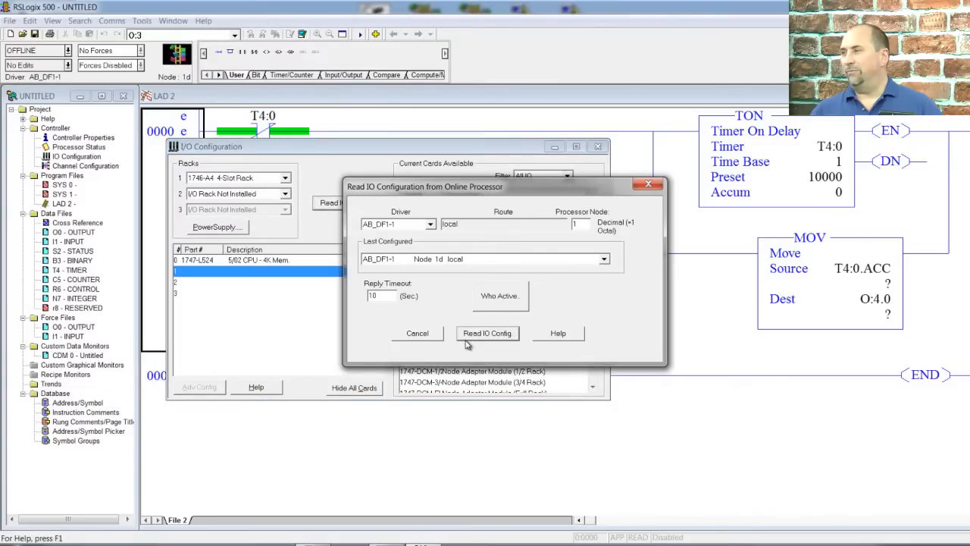
click(487, 333)
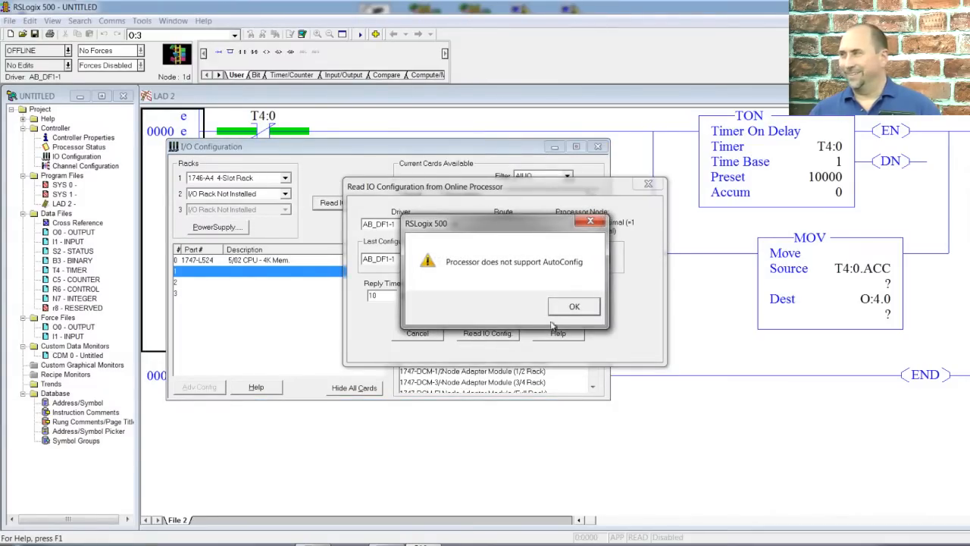
mouse_move(506, 299)
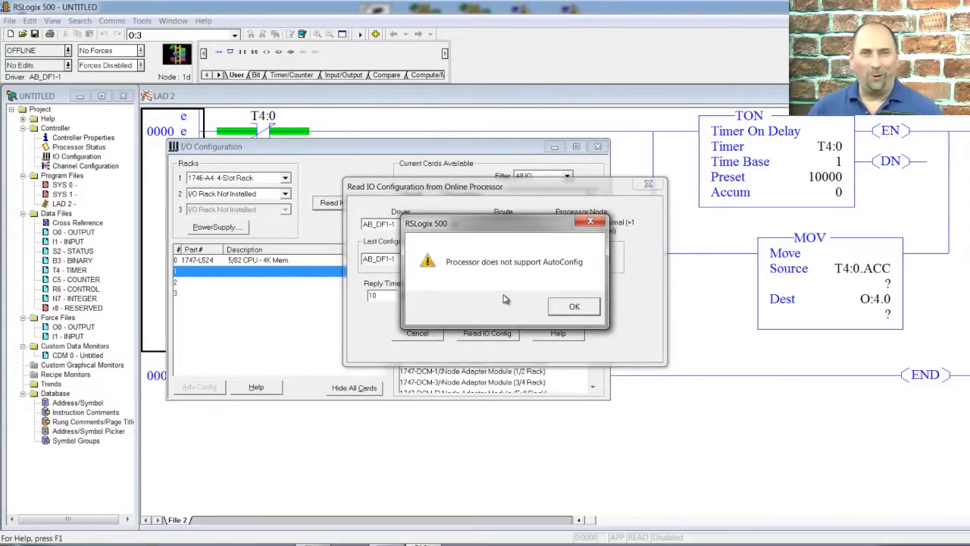
click(574, 306)
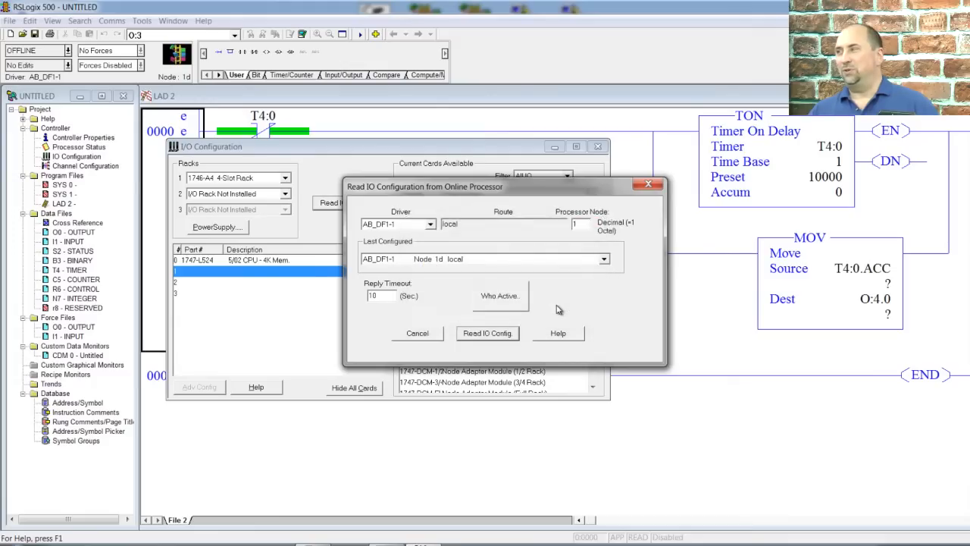
mouse_move(551, 296)
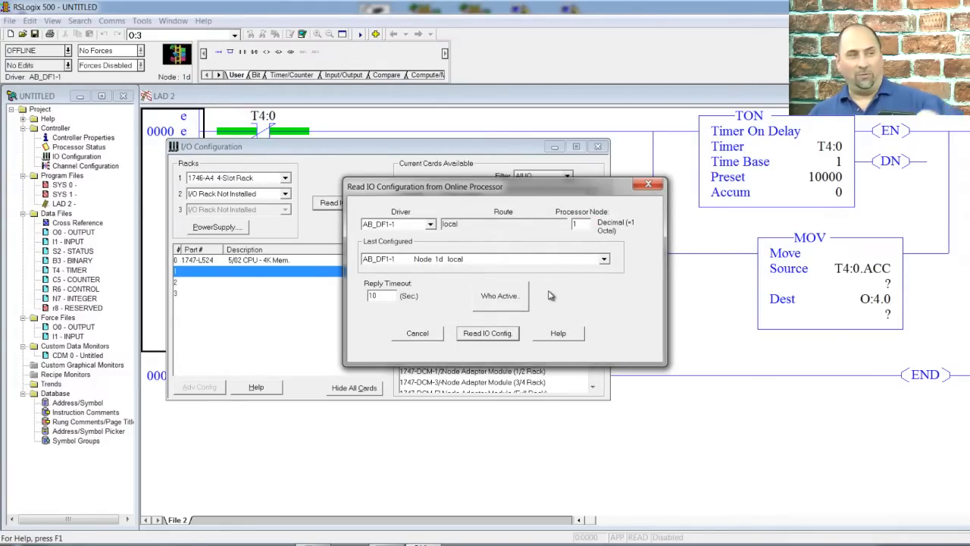
mouse_move(541, 288)
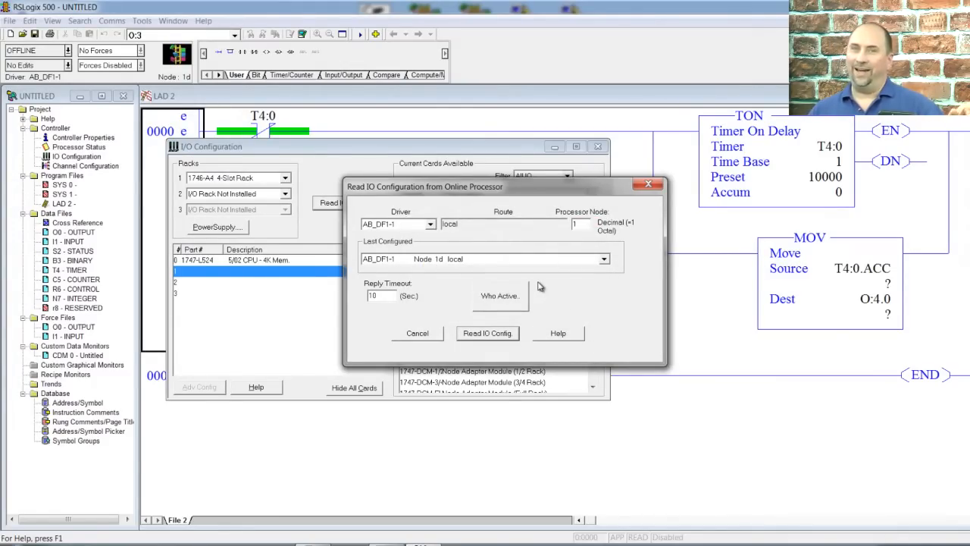
mouse_move(538, 288)
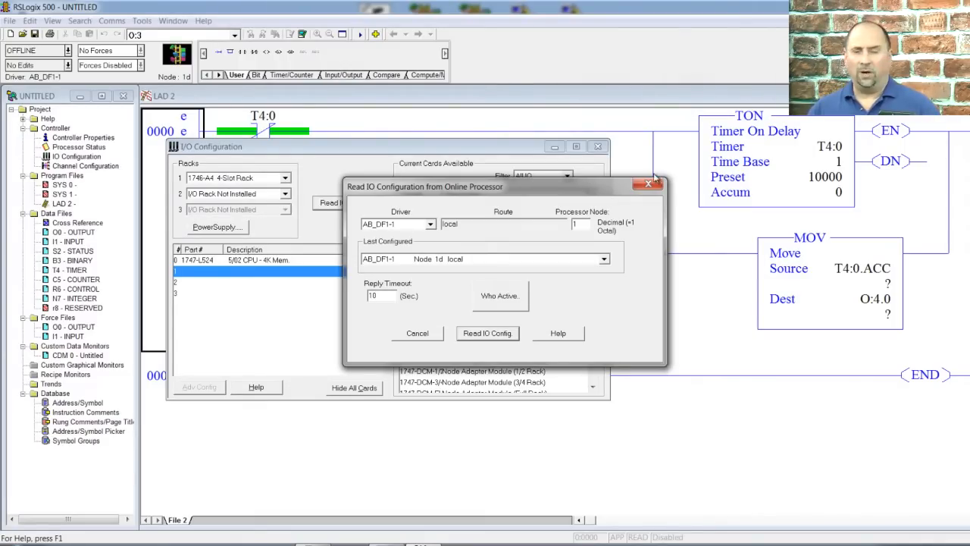
click(648, 183)
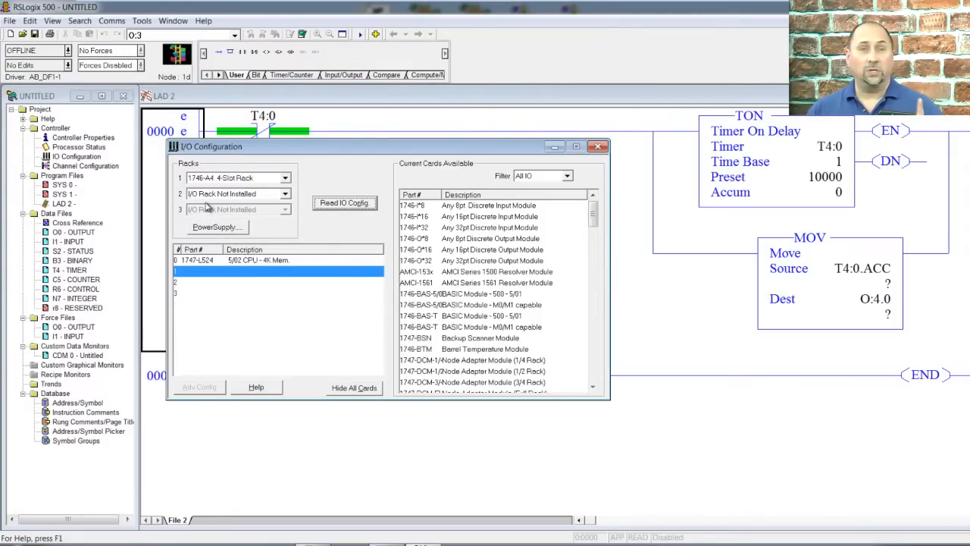
Step: Choose the 1746-A7 7-slot rack, placing 1746-IB16 in slot 1 and 1746-IV16 in slot 2
click(286, 177)
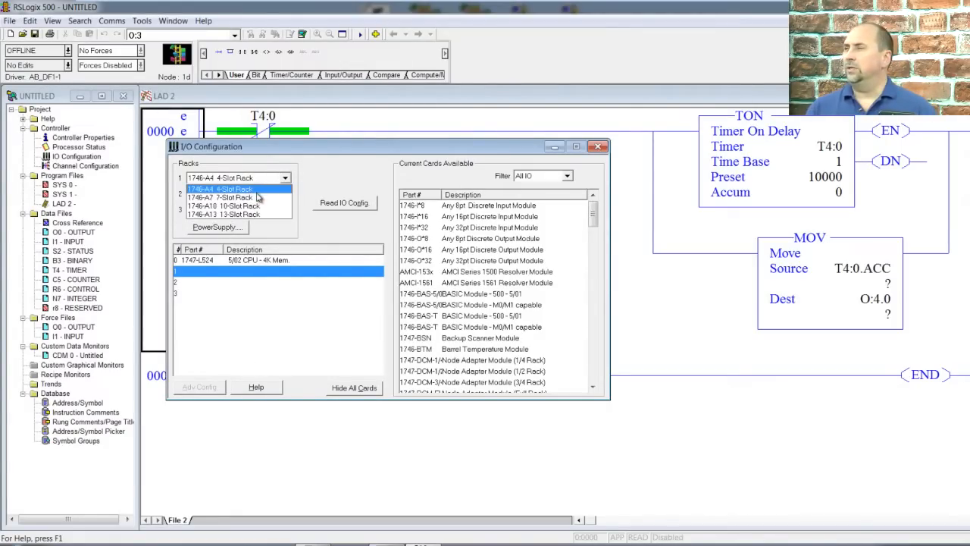
click(220, 188)
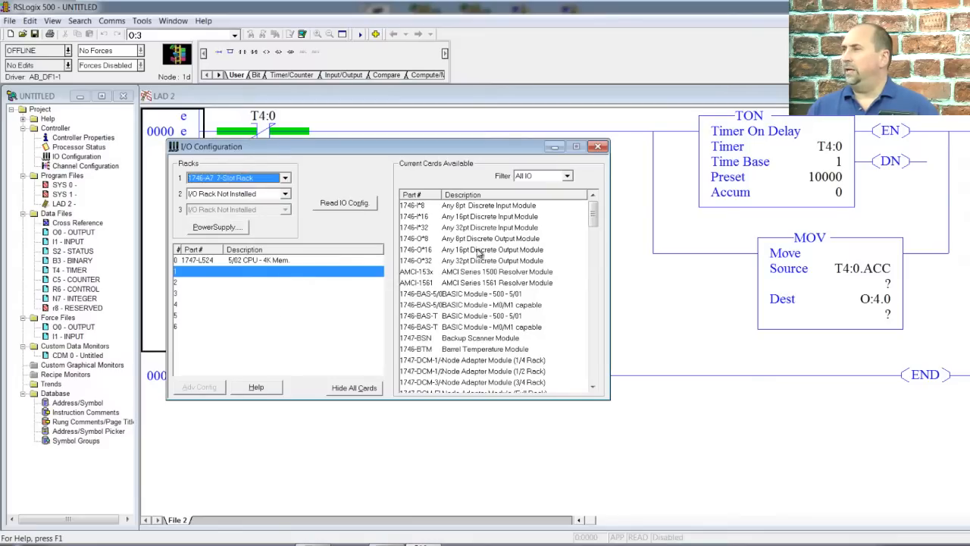
scroll(down, 3)
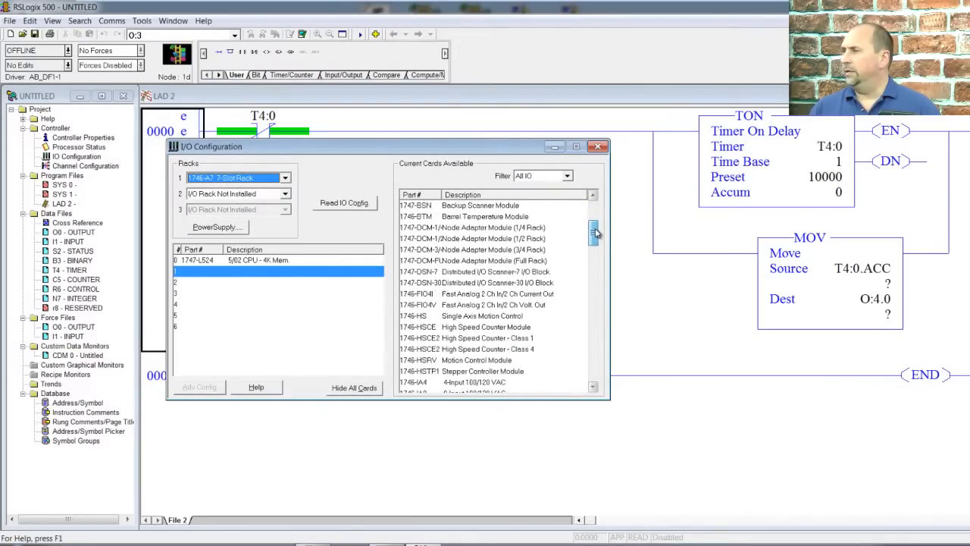
click(570, 175)
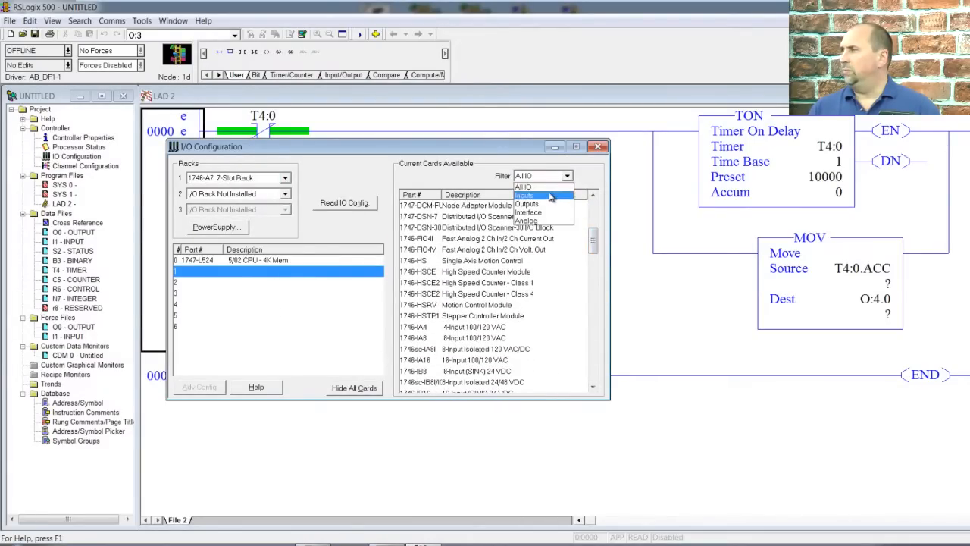
click(527, 204)
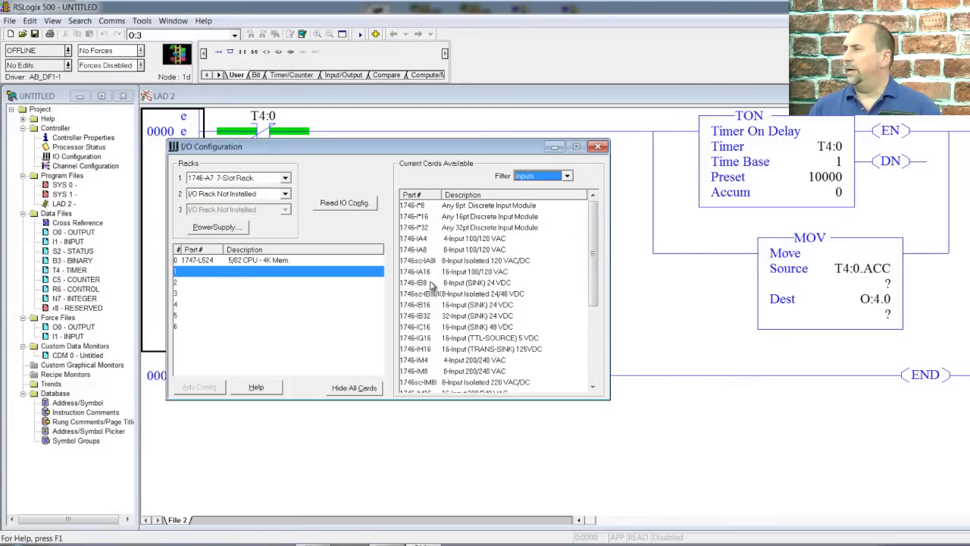
double_click(470, 304)
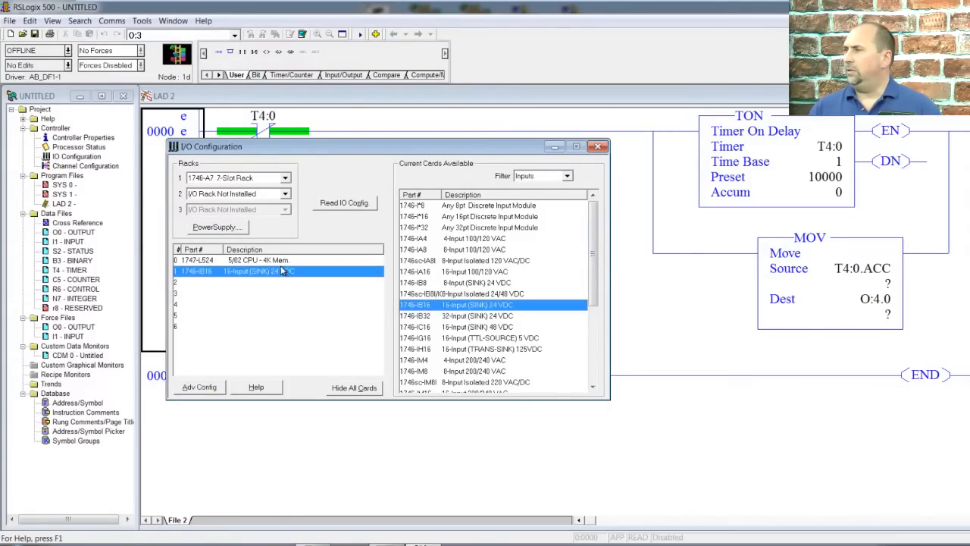
scroll(down, 3)
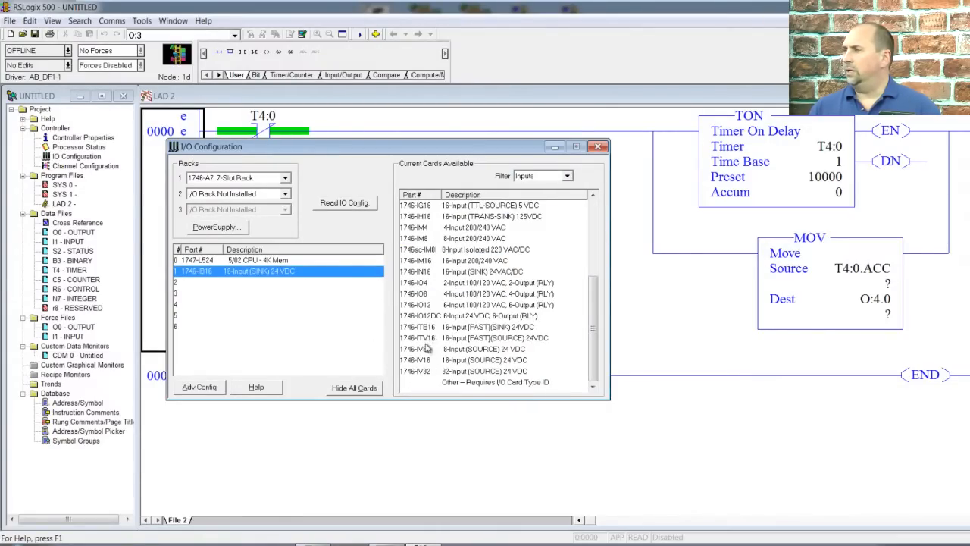
double_click(485, 360)
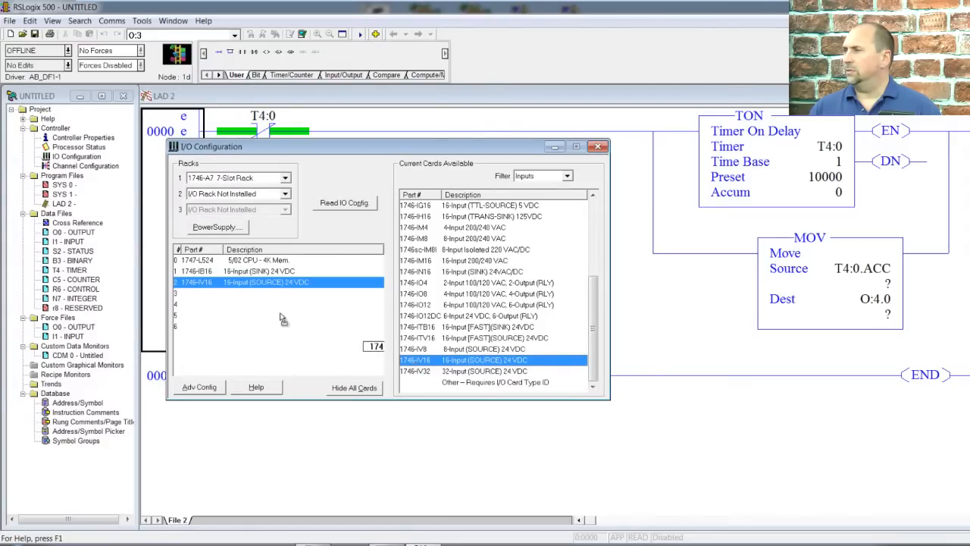
Step: Filter the card list to output cards for the 1746-OV16 and close the I/O configuration
click(564, 175)
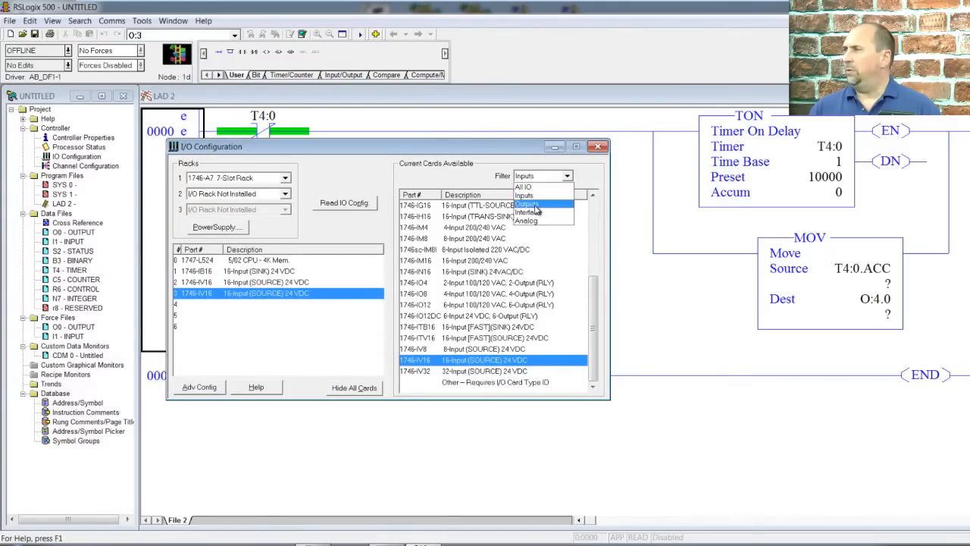
click(525, 207)
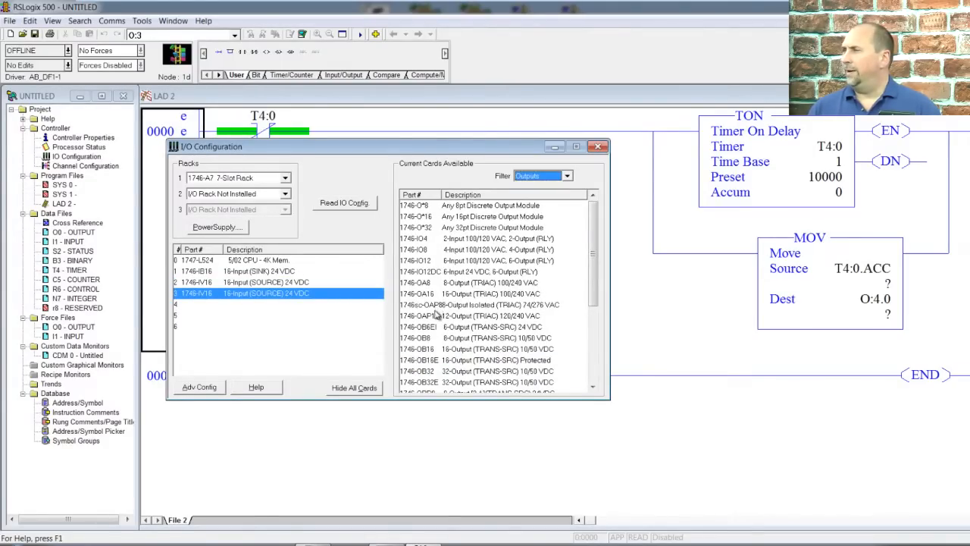
click(566, 176)
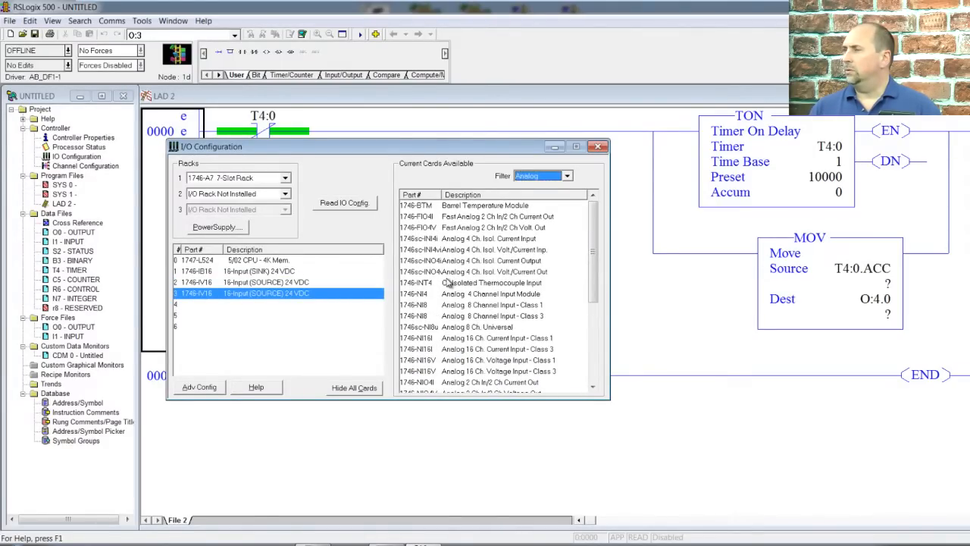
click(567, 175)
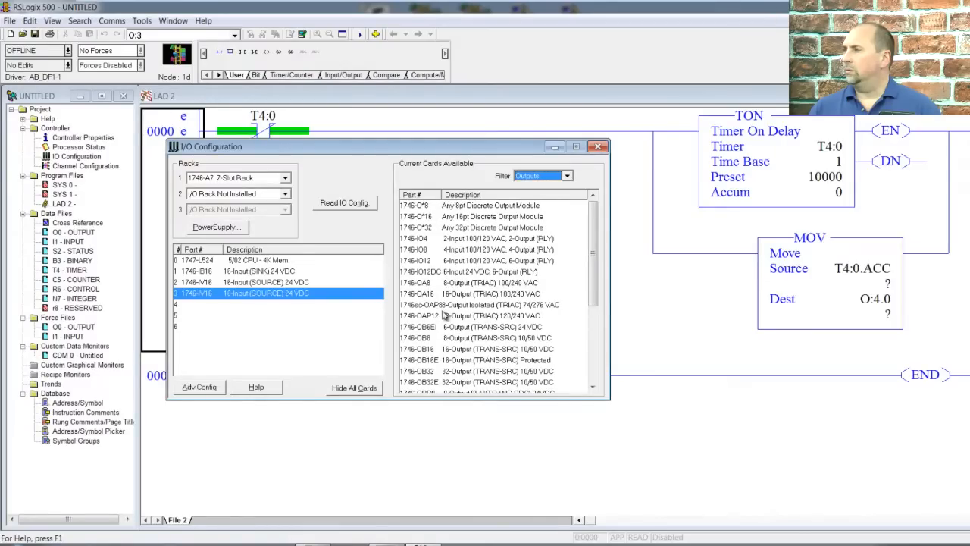
click(565, 175)
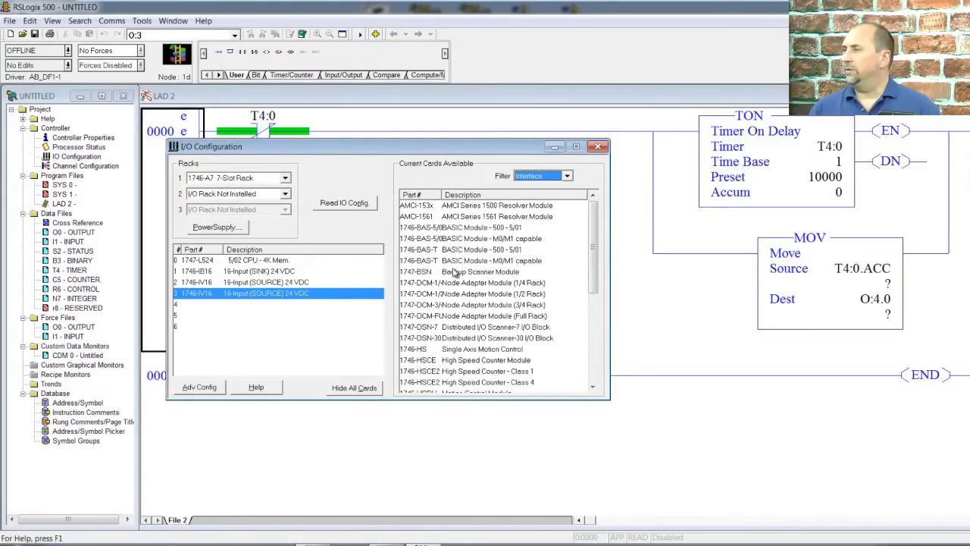
click(561, 175)
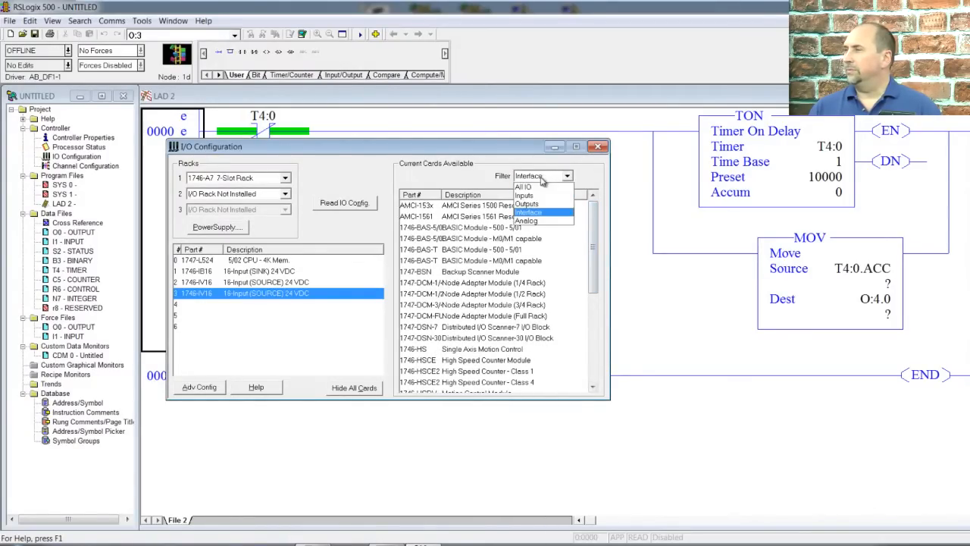
click(527, 205)
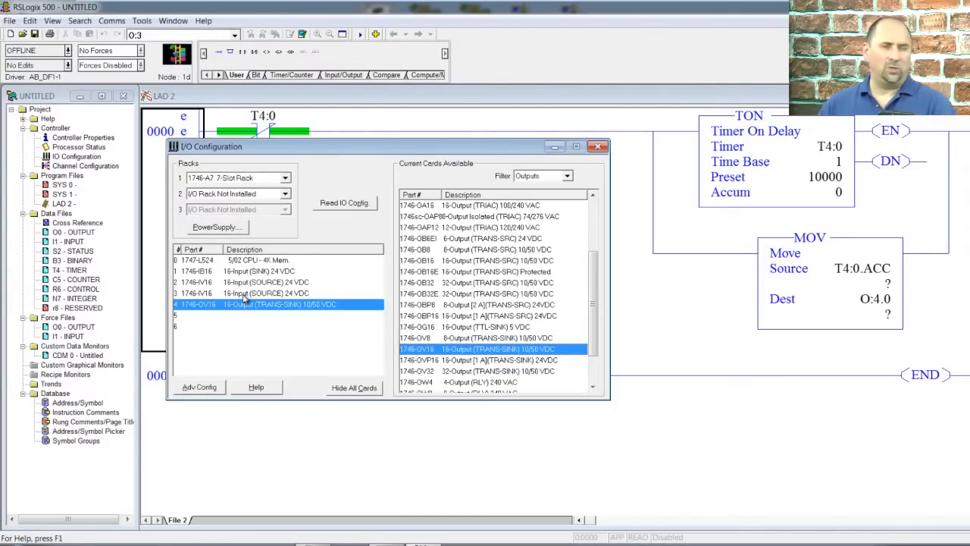
mouse_move(583, 171)
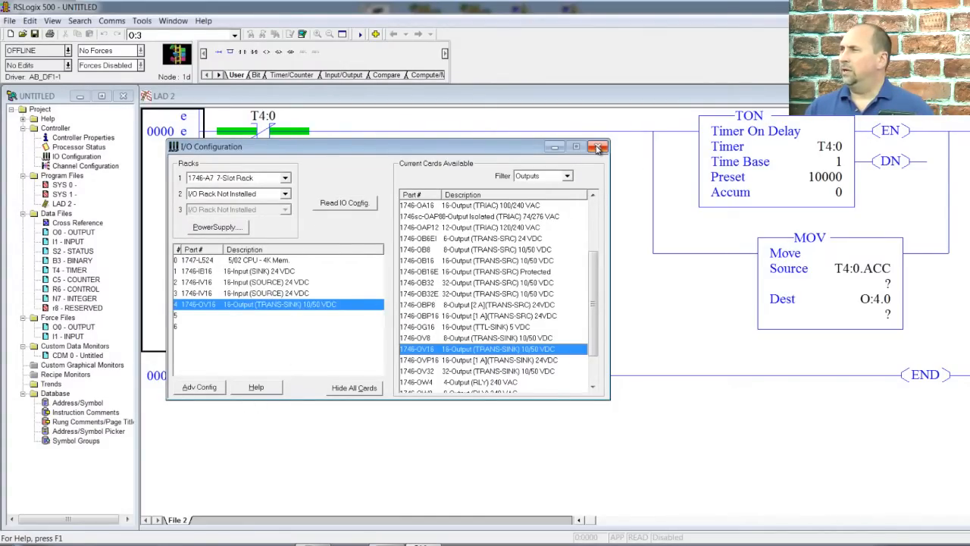
click(598, 147)
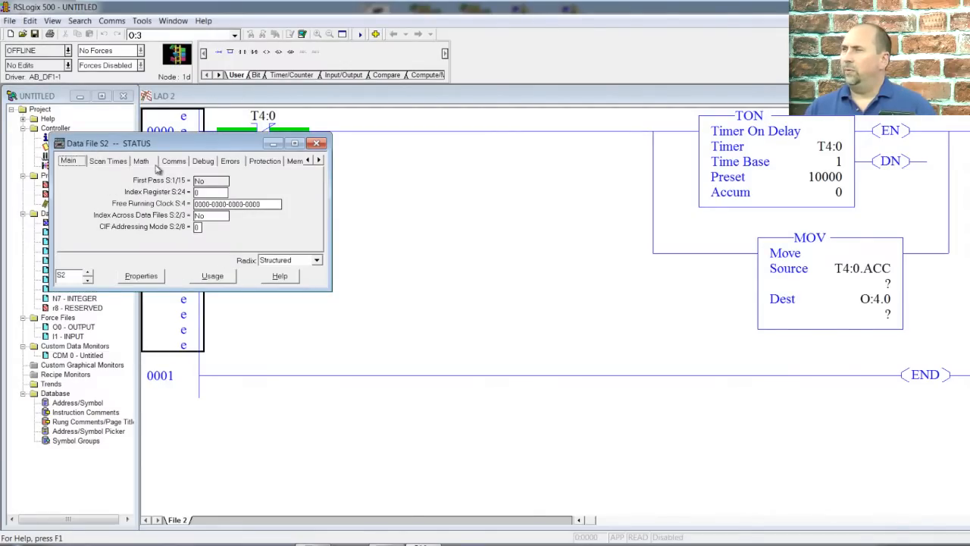
Step: Page through the S2 status file tabs to the I/O slot enables, then close it
click(319, 160)
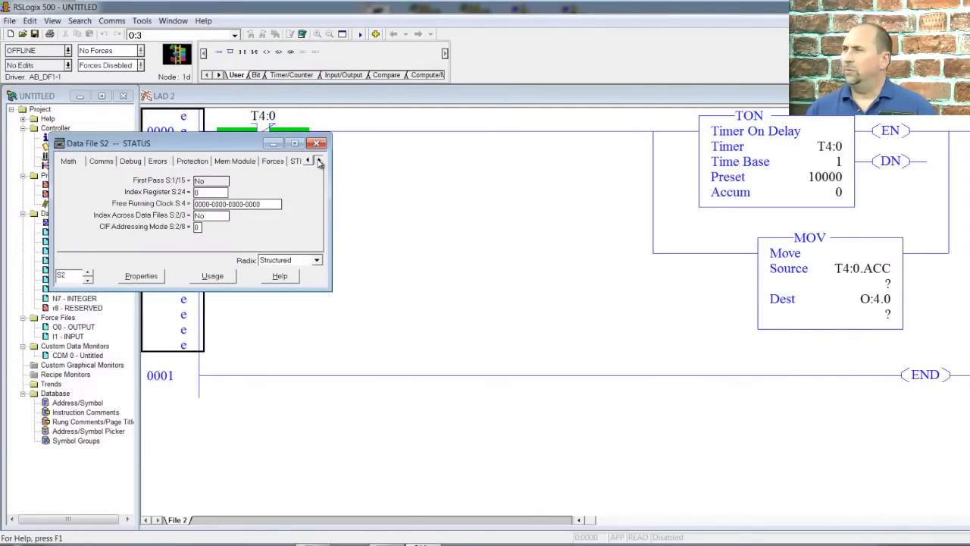
click(319, 160)
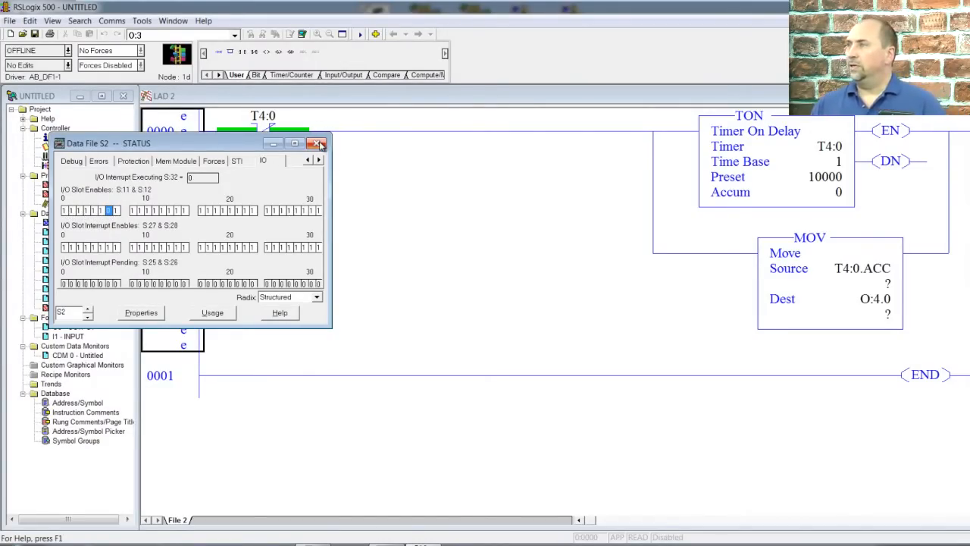
click(317, 143)
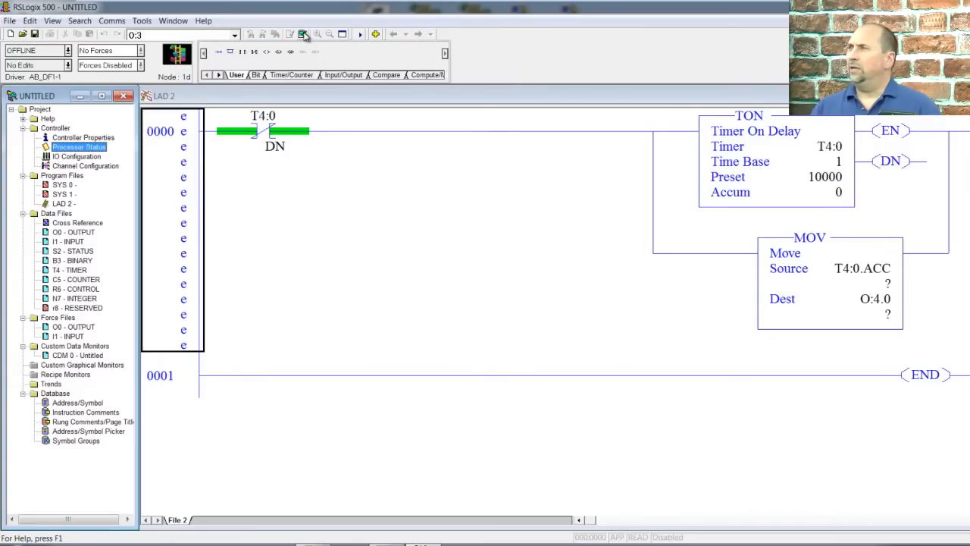
Step: Verify the ladder project and save it, overwriting the existing UNTITLED.RSS file
click(303, 33)
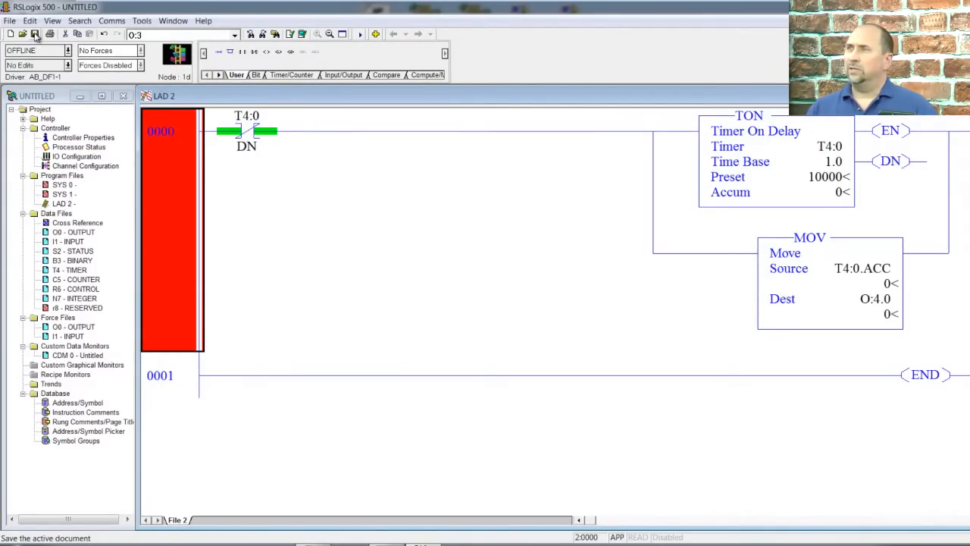
click(35, 34)
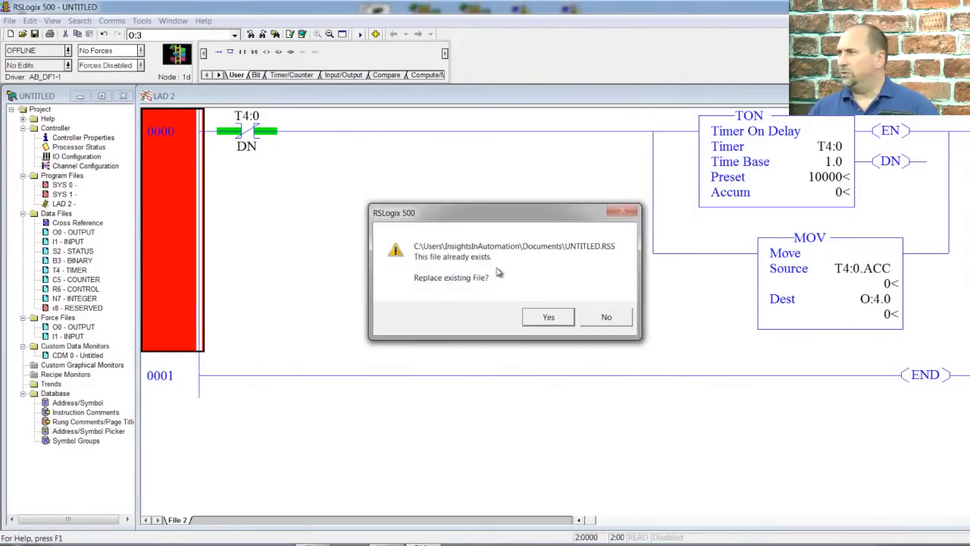
click(548, 317)
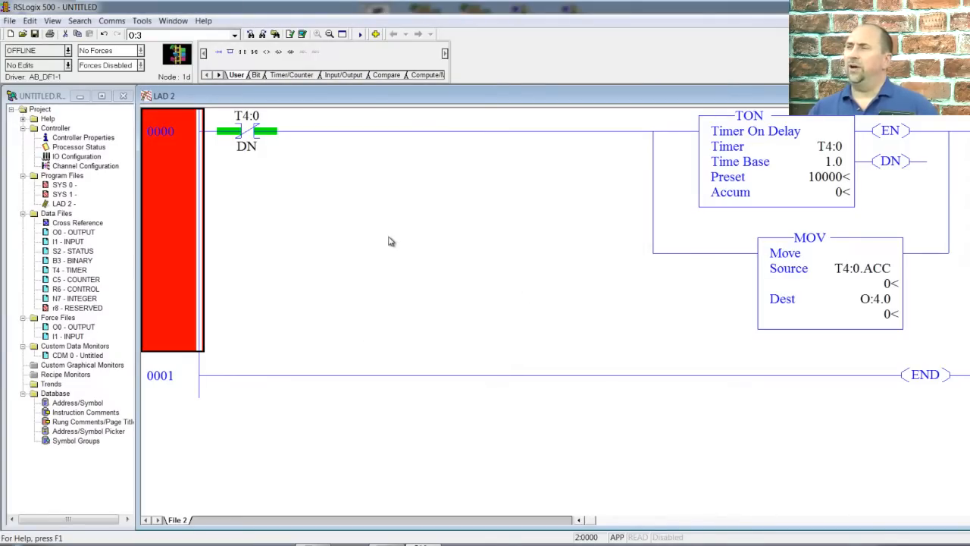
click(112, 21)
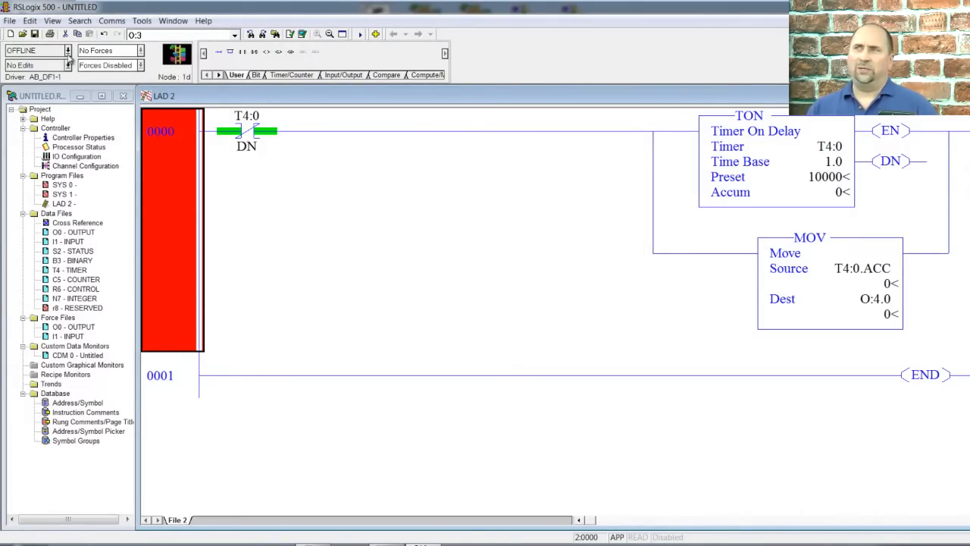
click(68, 50)
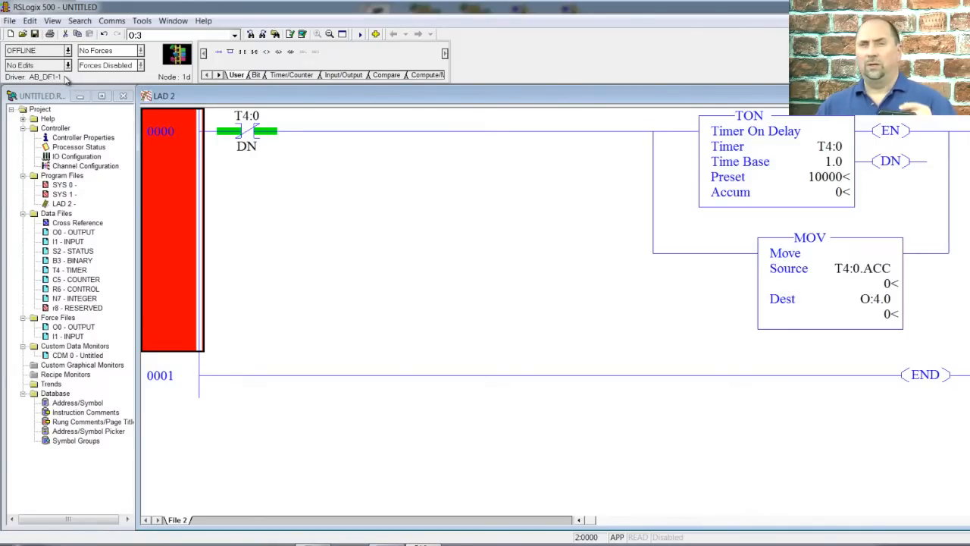
Step: Select the SLC 5/02 at node 01 on the AB_DF1-1 DH-485 network in System Comms
click(112, 20)
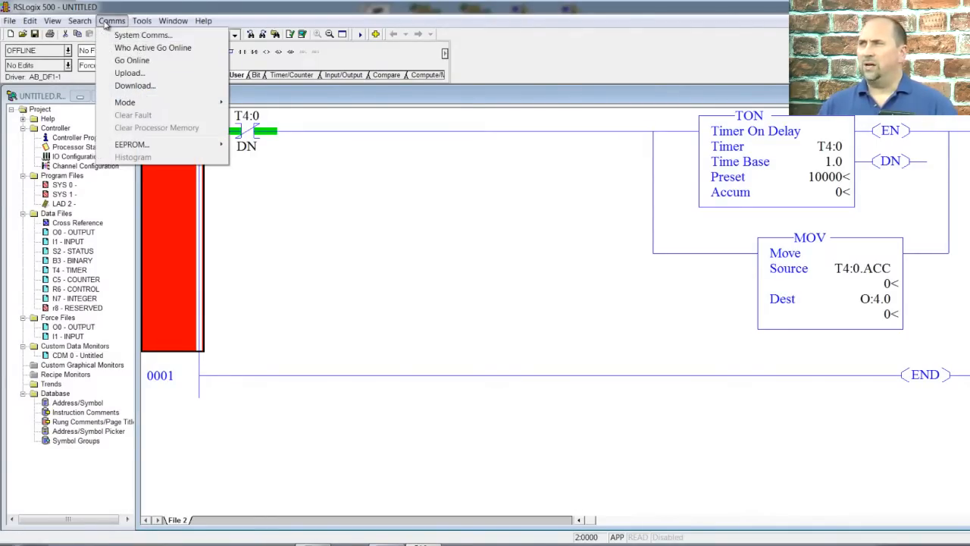
mouse_move(143, 35)
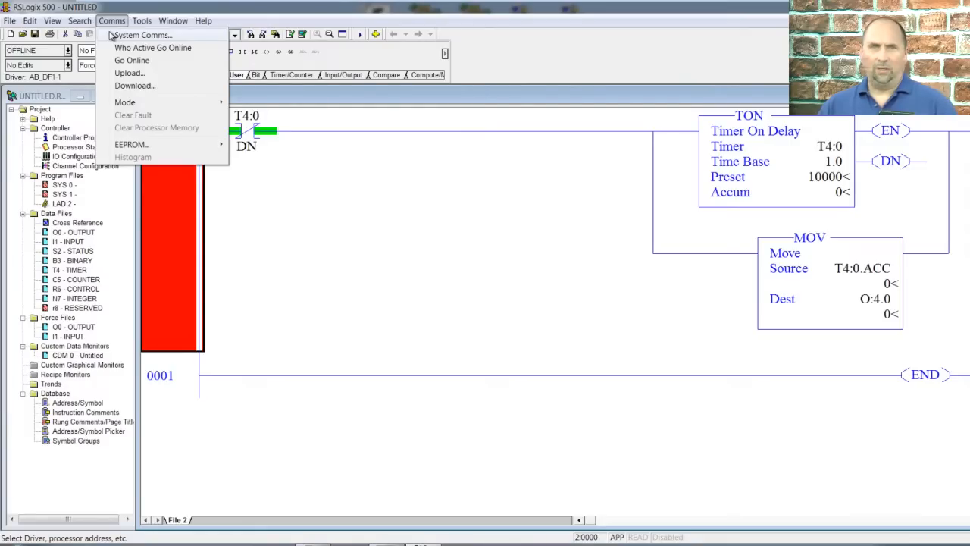
click(144, 35)
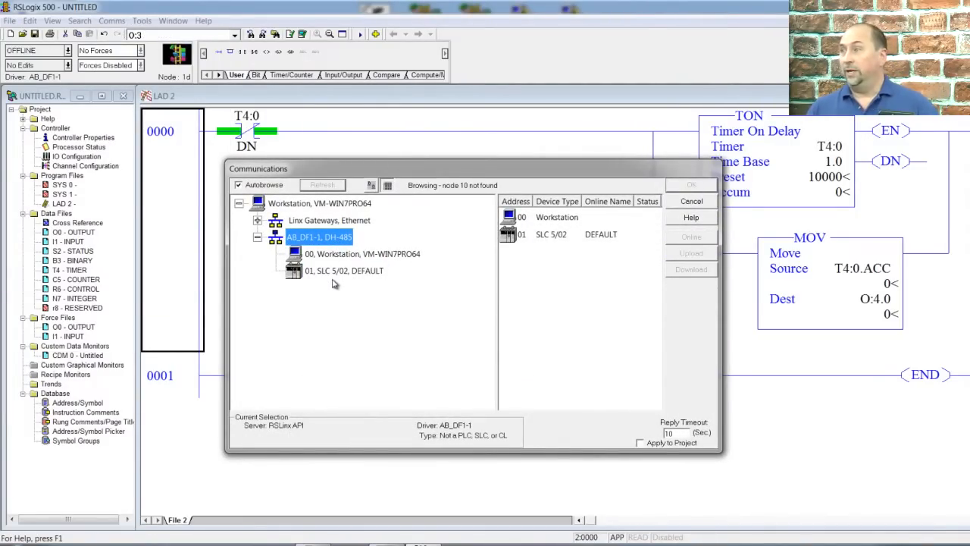
click(343, 270)
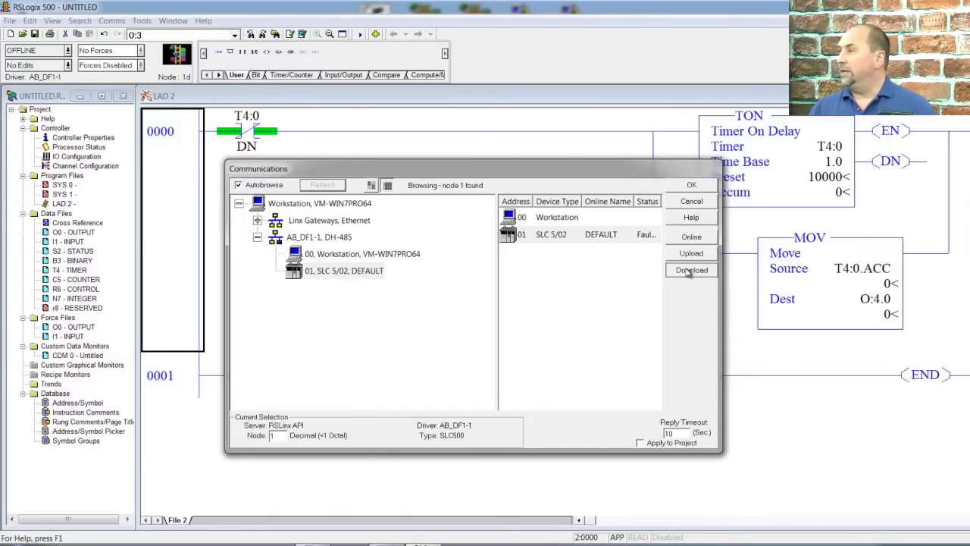
Step: Download the project to the SLC 5/02 at node 1 and confirm the download
click(691, 270)
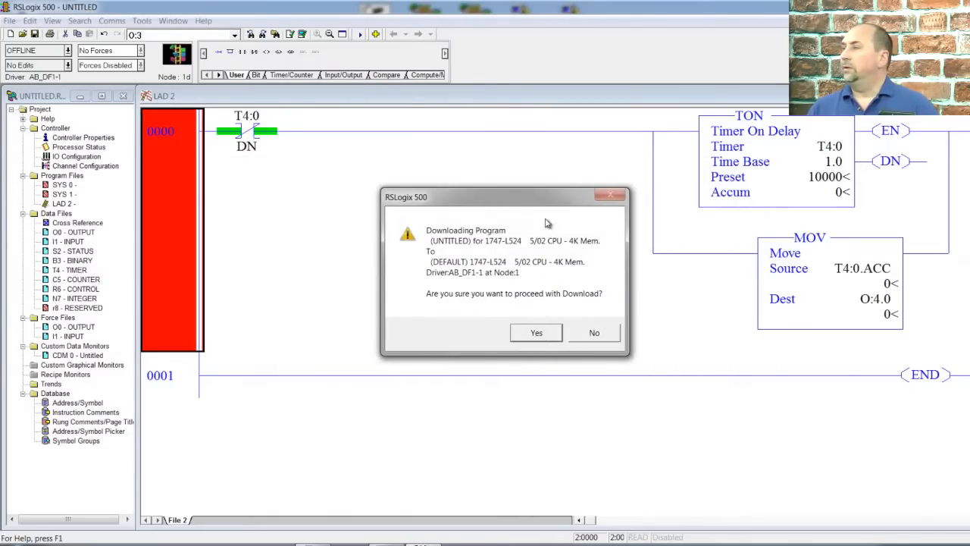
mouse_move(495, 242)
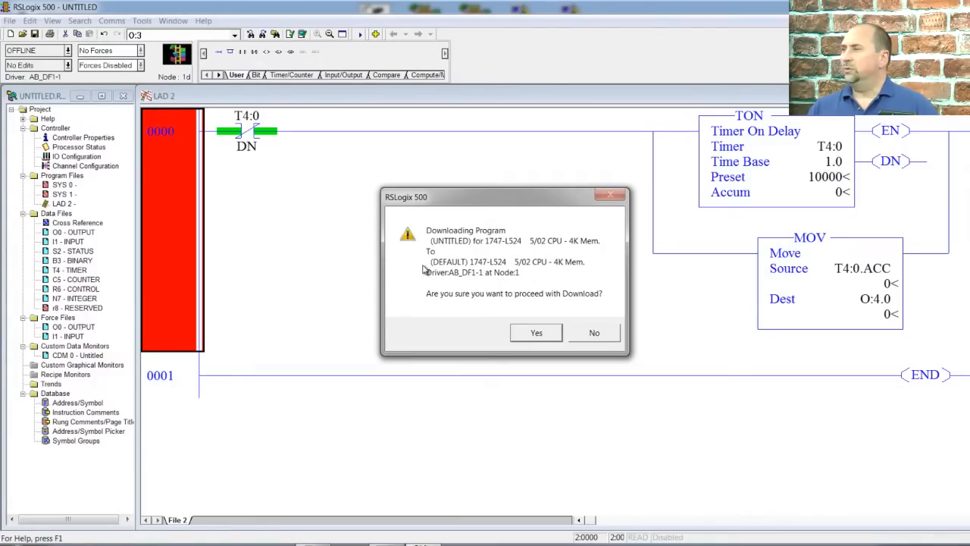
mouse_move(465, 276)
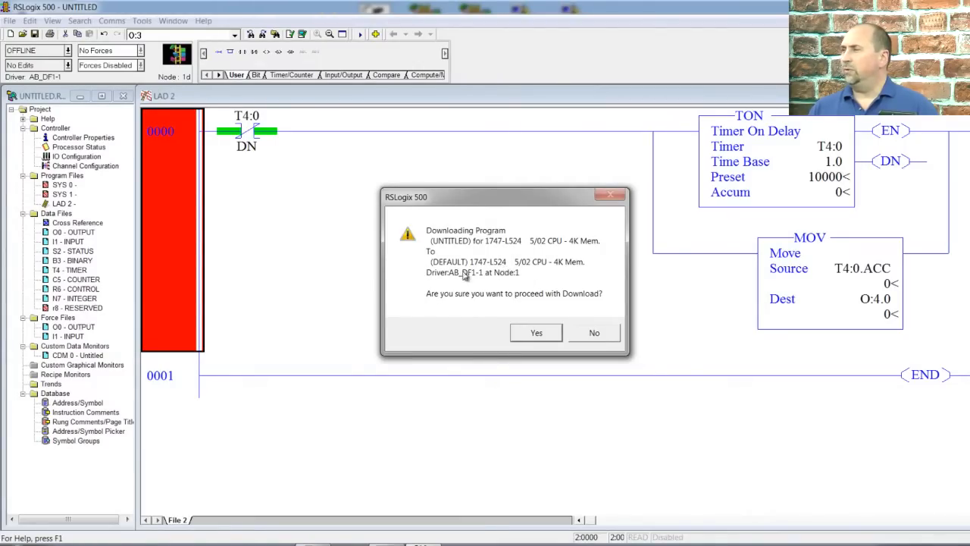
mouse_move(522, 348)
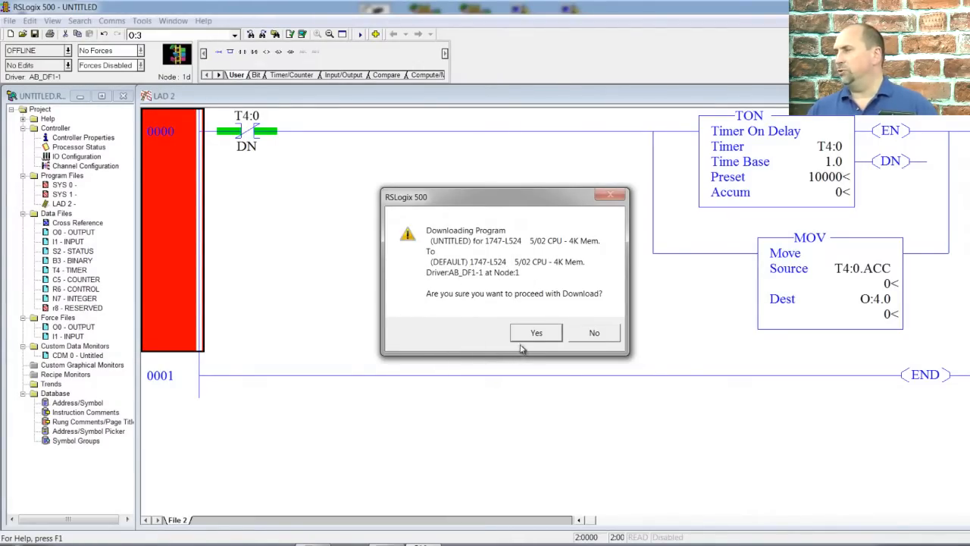
click(536, 333)
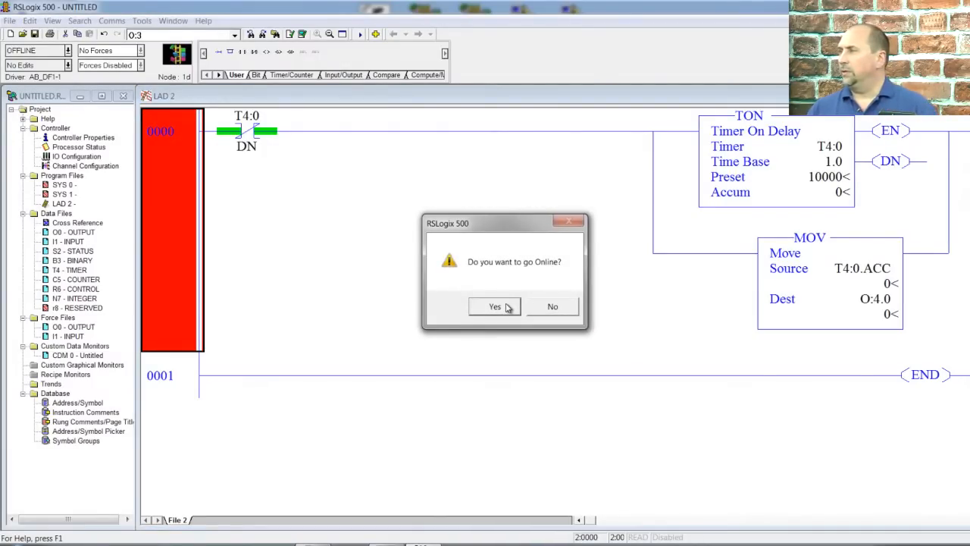
Step: Go online with the SLC 5/02 and accept the change to run mode
click(494, 307)
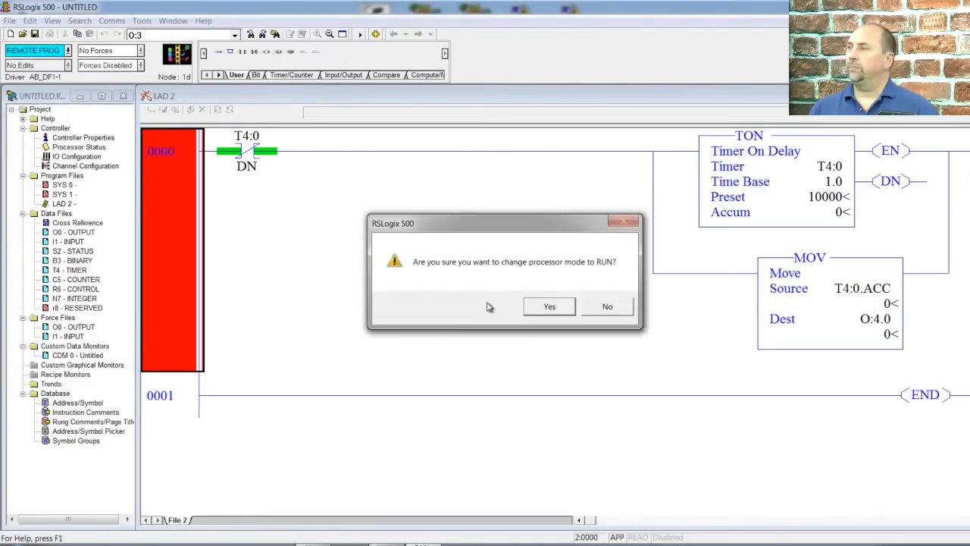
click(608, 307)
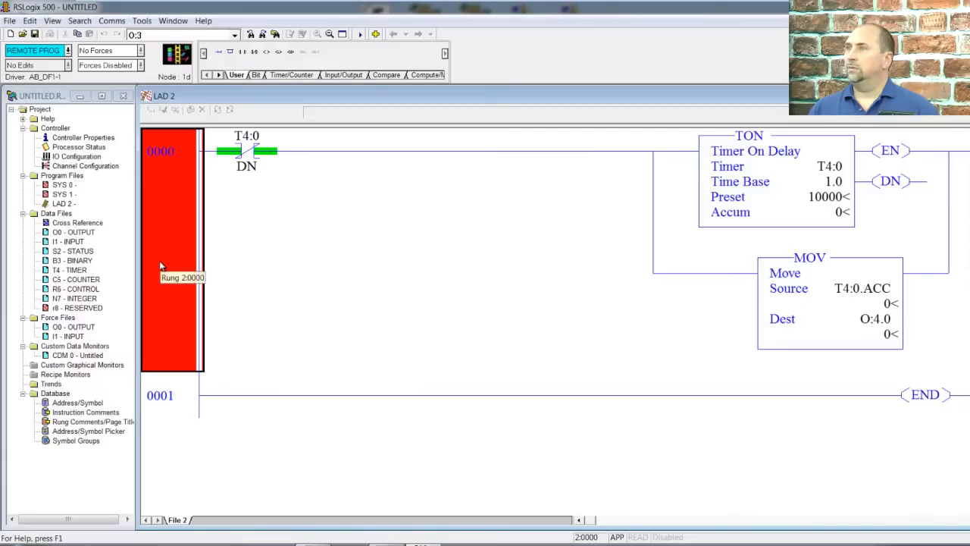